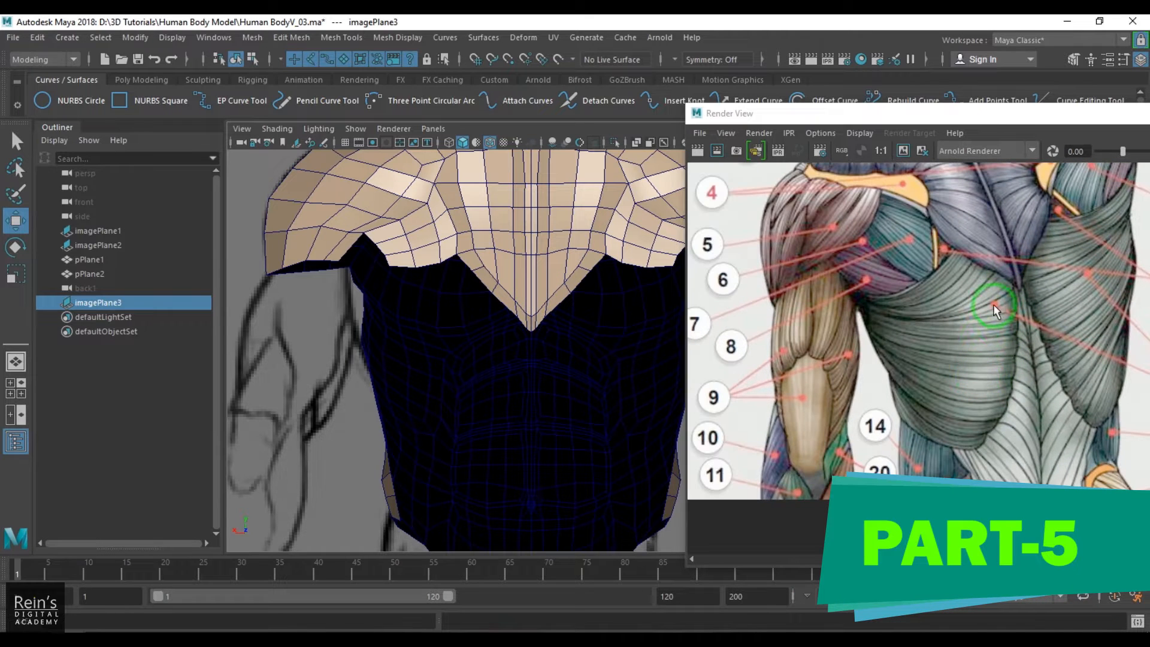
pyautogui.moveTo(983, 326)
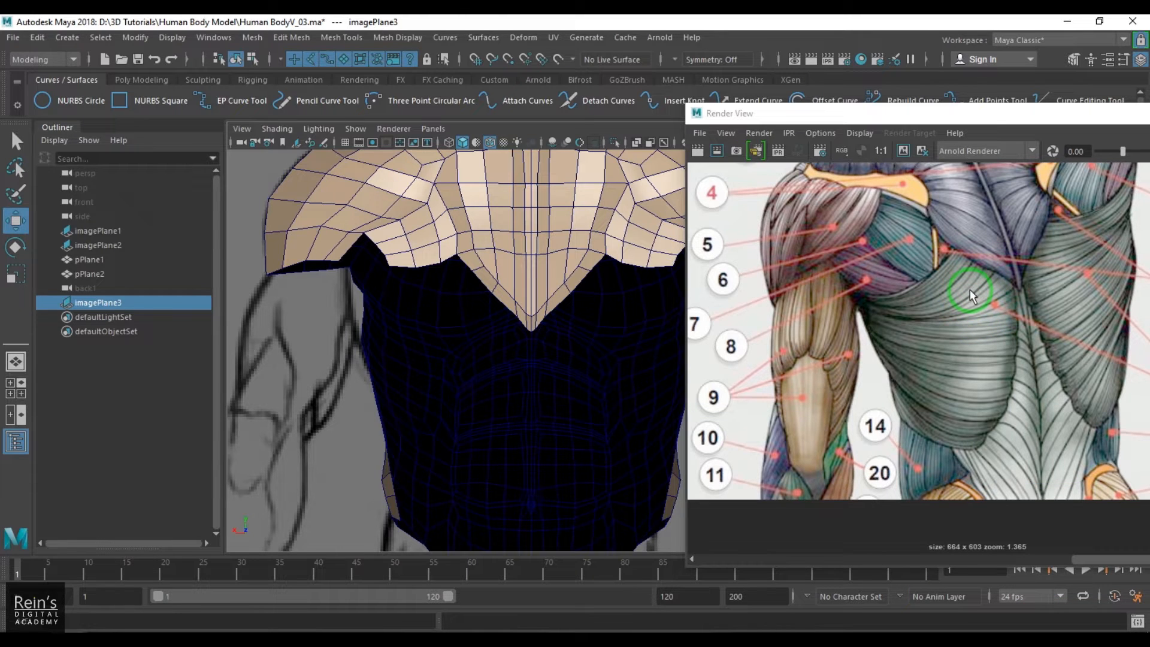
pyautogui.moveTo(929, 277)
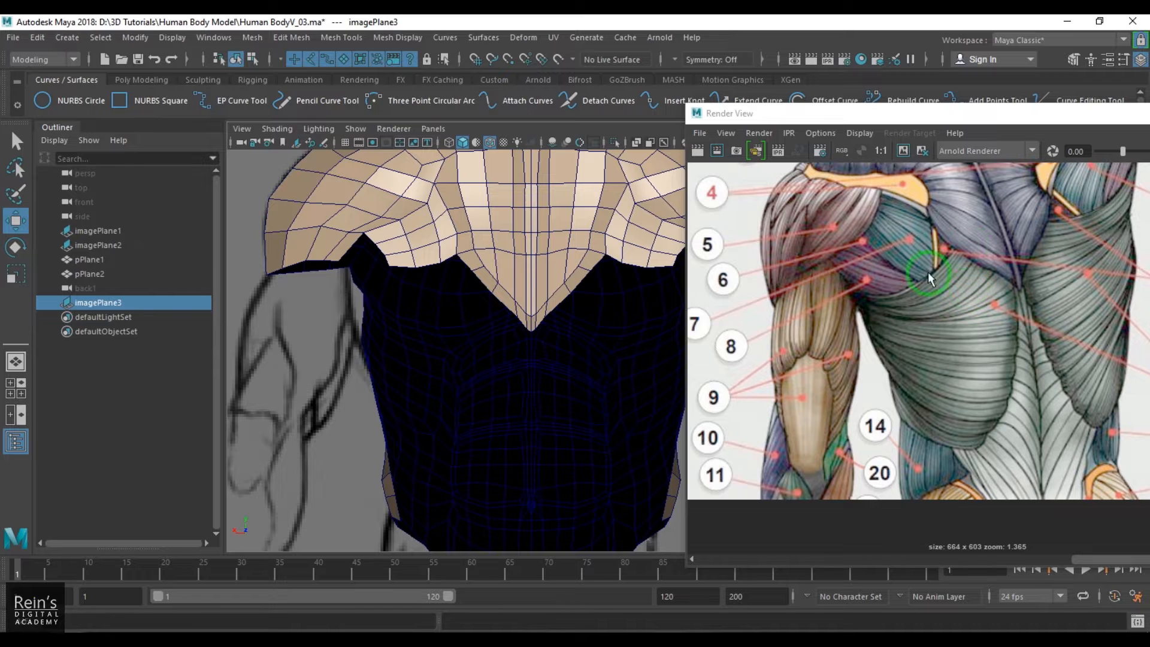
pyautogui.moveTo(550, 265)
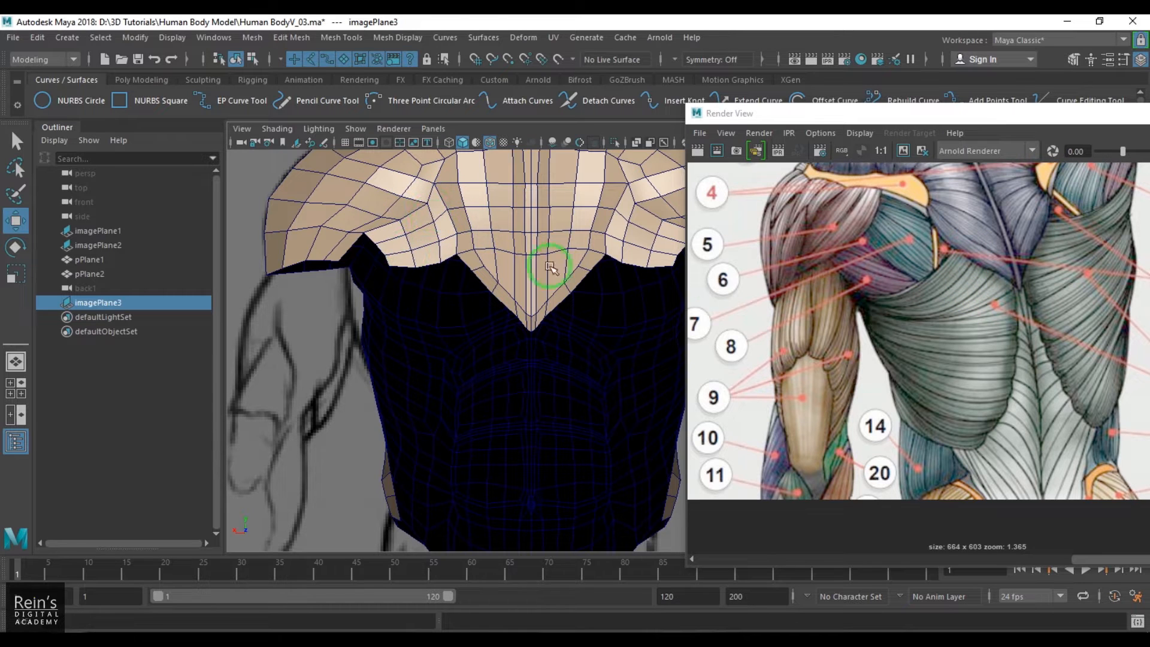
pyautogui.moveTo(908, 258)
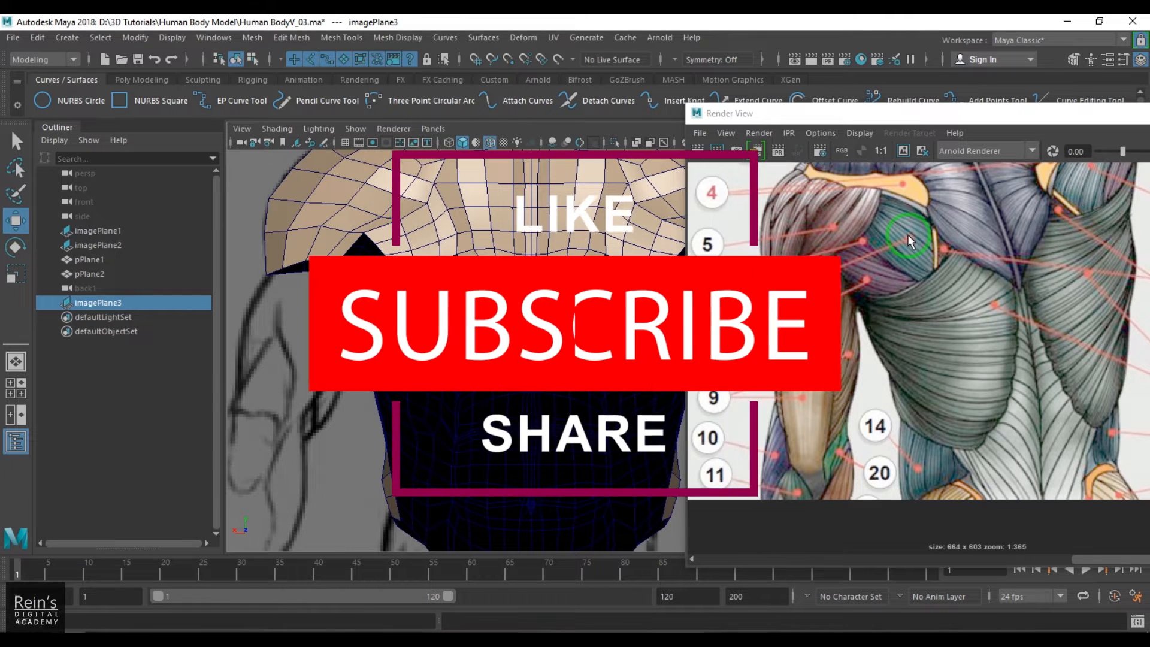
pyautogui.moveTo(865, 283)
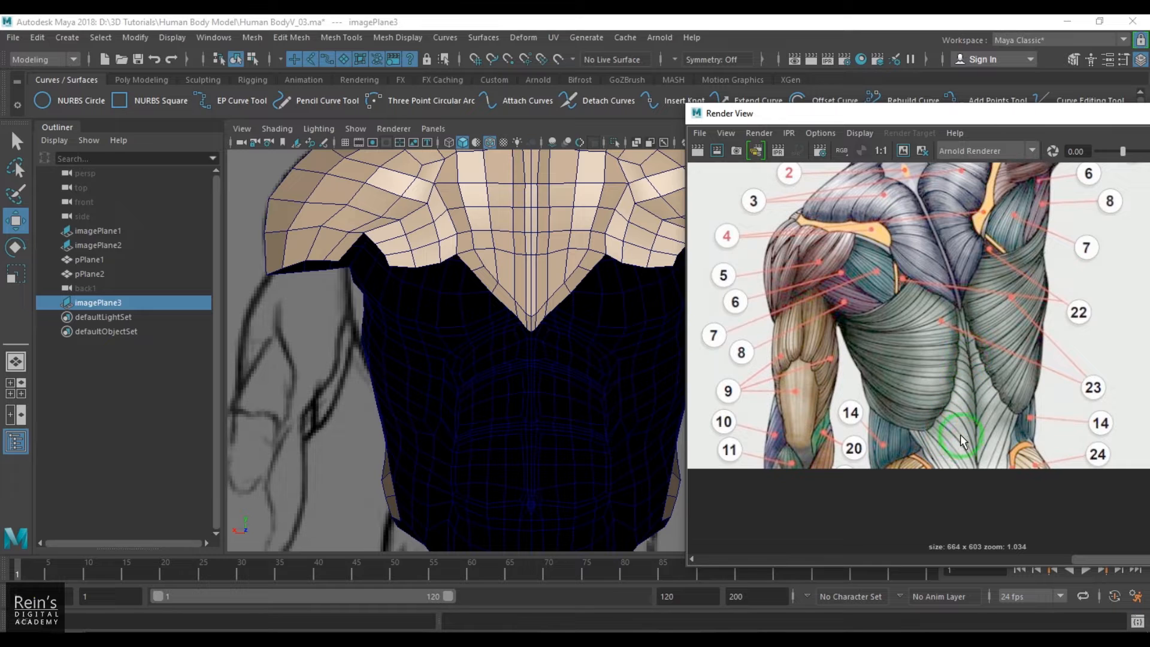
pyautogui.moveTo(898, 445)
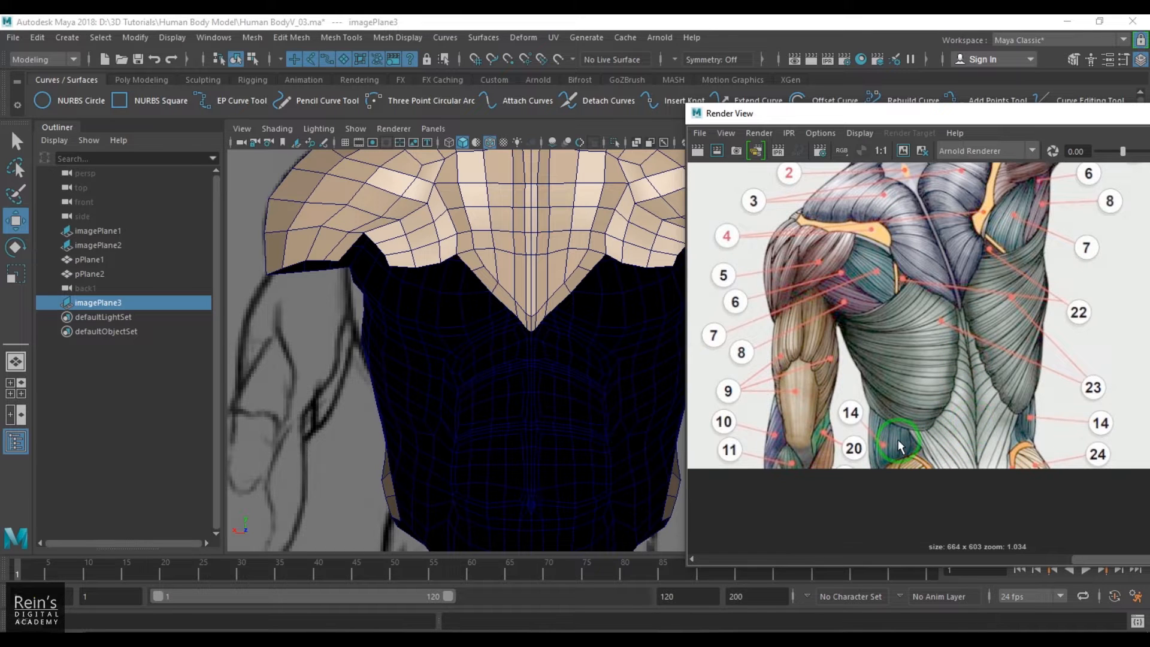
pyautogui.moveTo(901, 499)
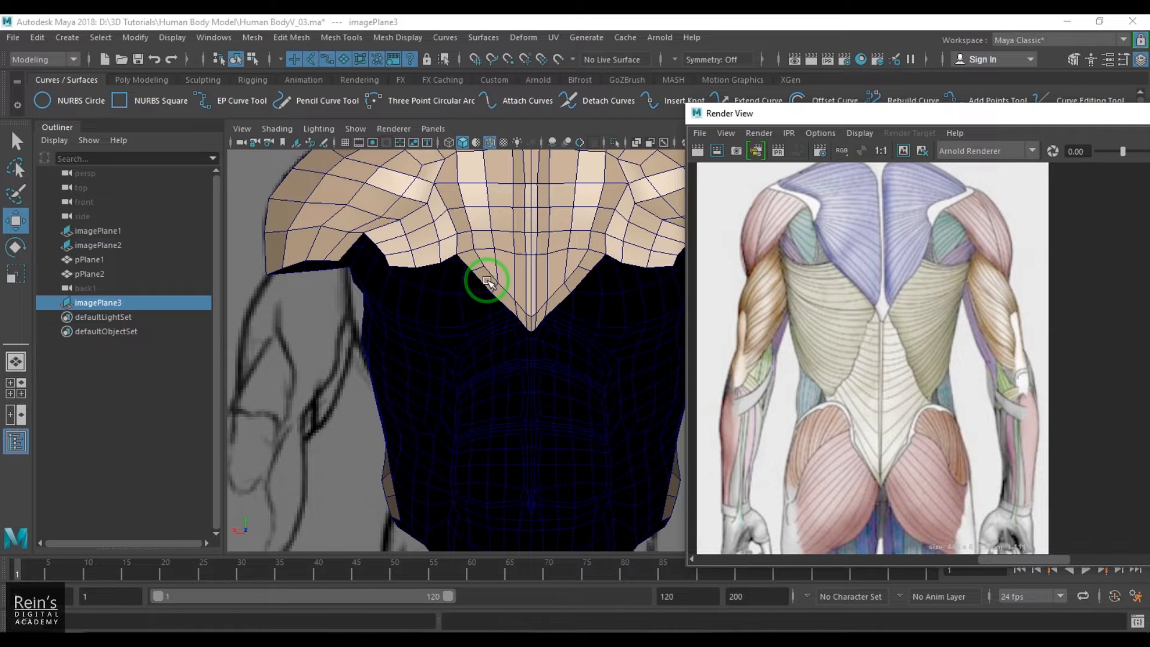
# Select part of the mesh below the shoulder to begin raising the shoulder form.
pyautogui.click(486, 301)
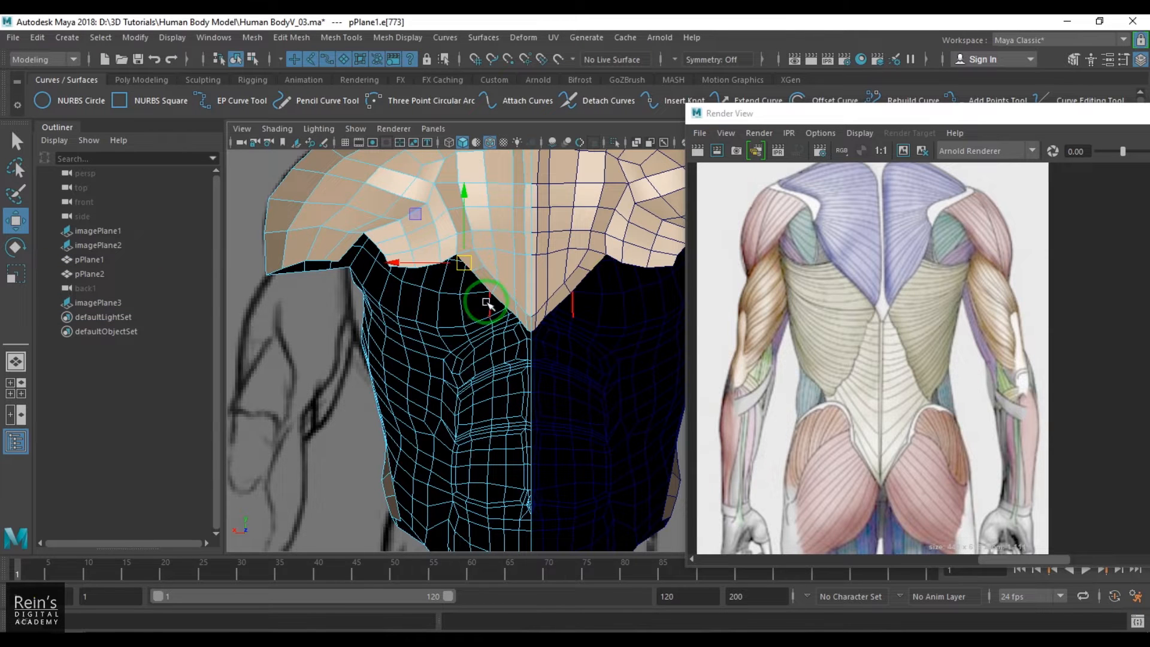
pyautogui.scroll(-3)
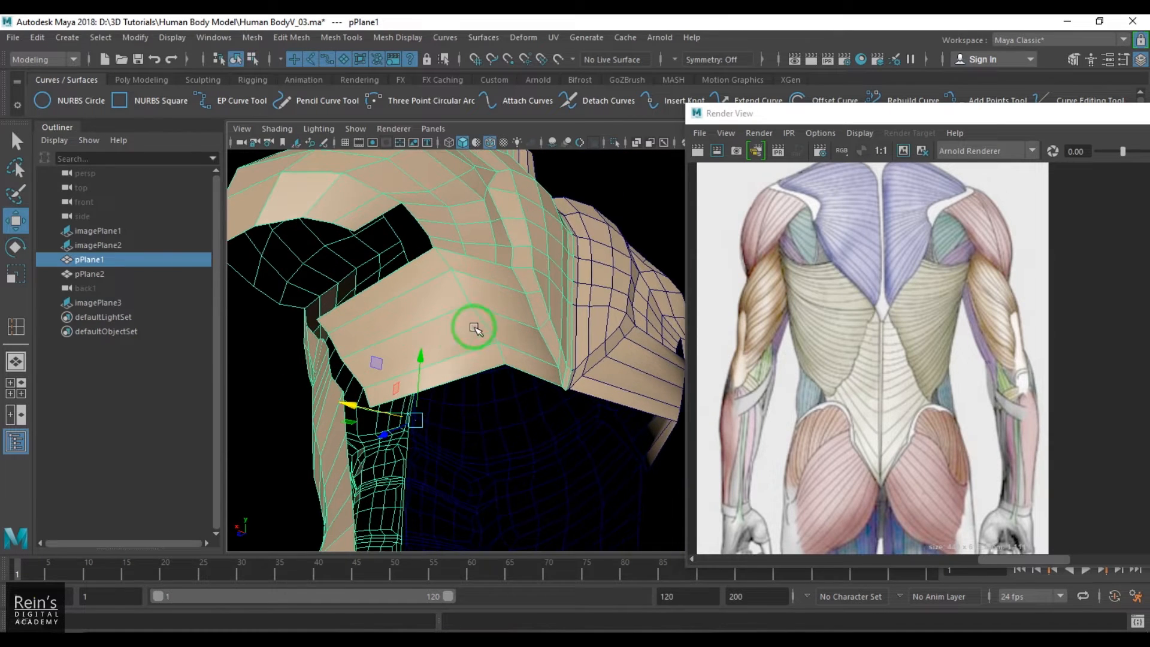
# Assign the grey lambert1 material to both pPlane1 and pPlane2.
pyautogui.rightClick(473, 327)
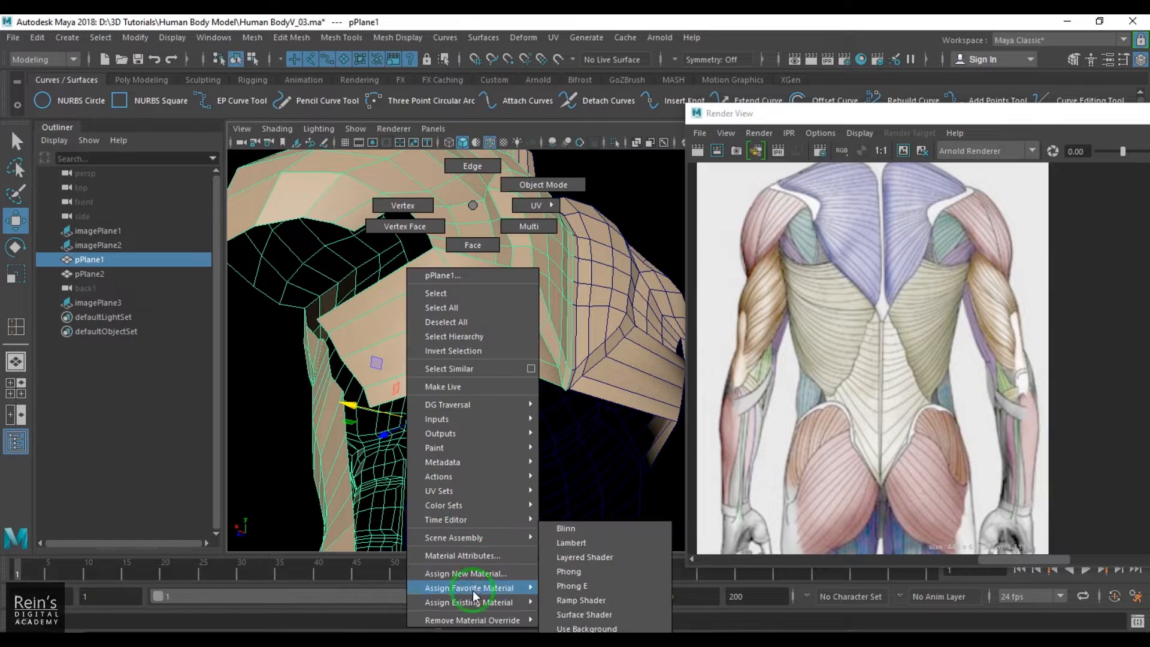
pyautogui.click(564, 528)
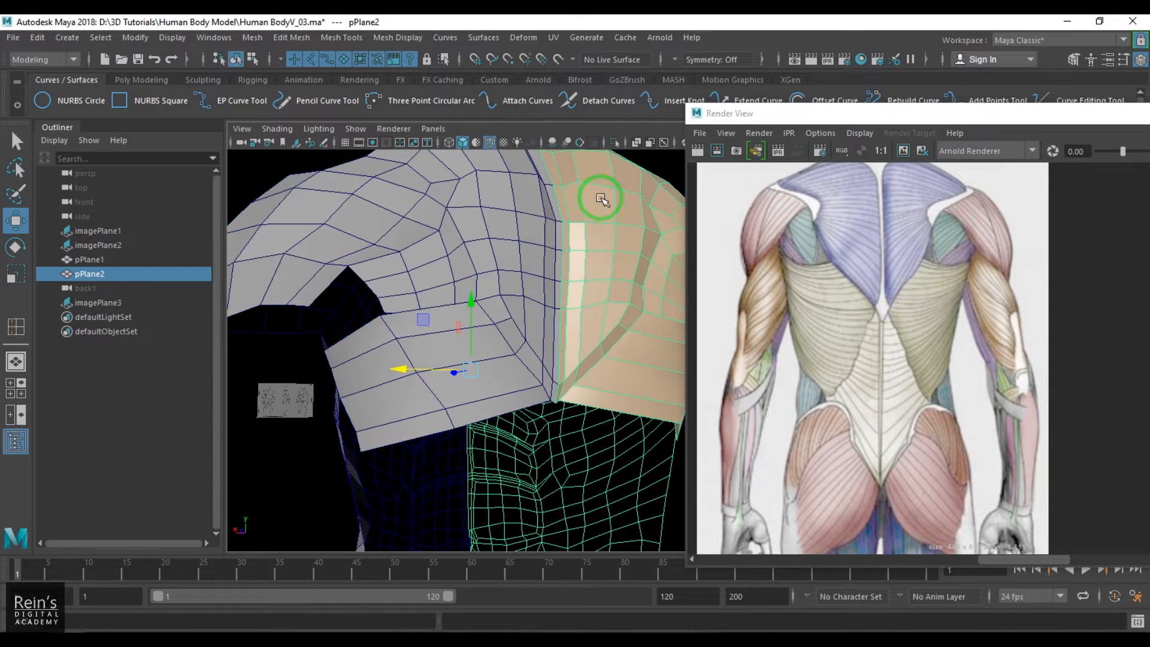
pyautogui.rightClick(600, 198)
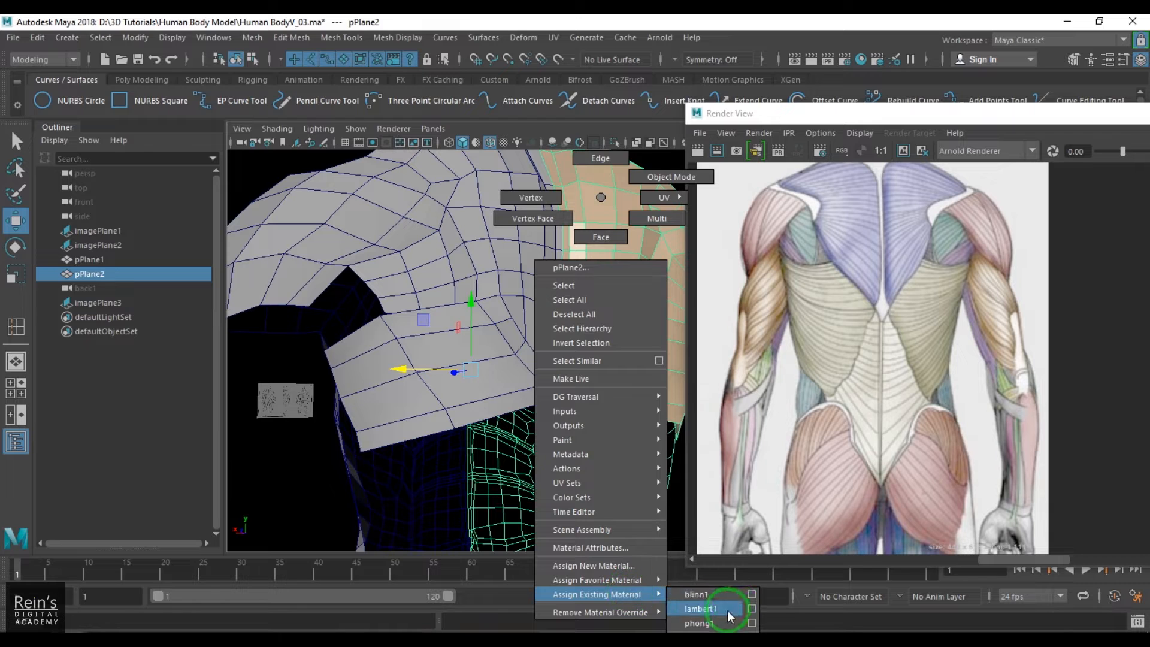
pyautogui.click(701, 608)
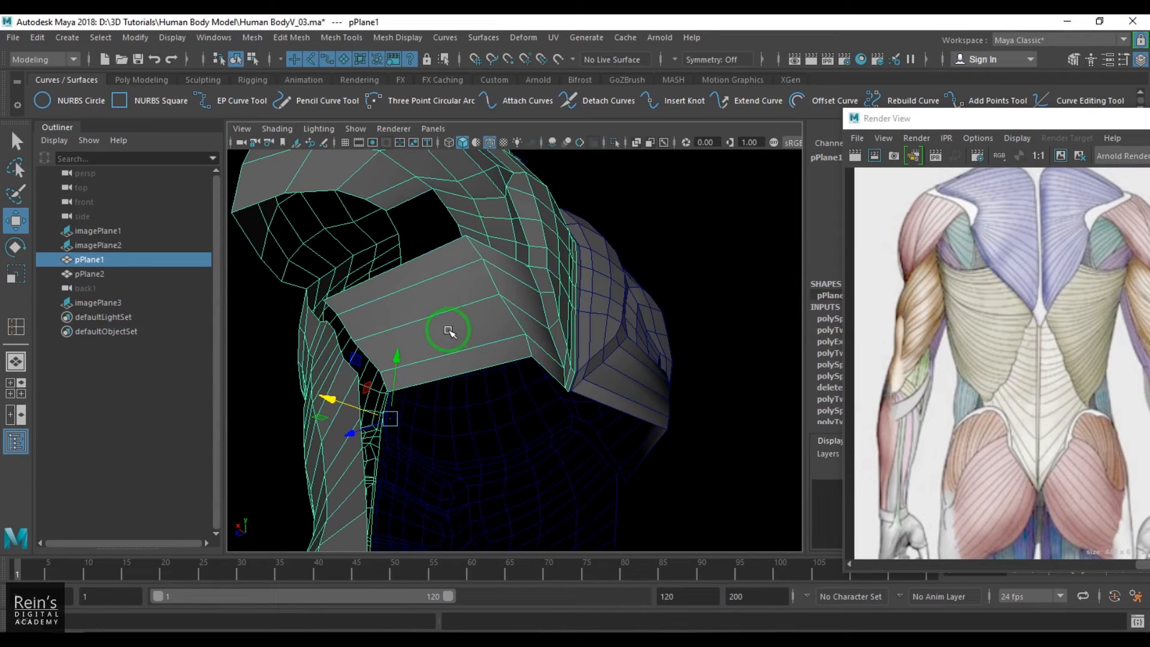
# Select the shoulder-top edges and bring up the edge marking menu.
pyautogui.click(422, 317)
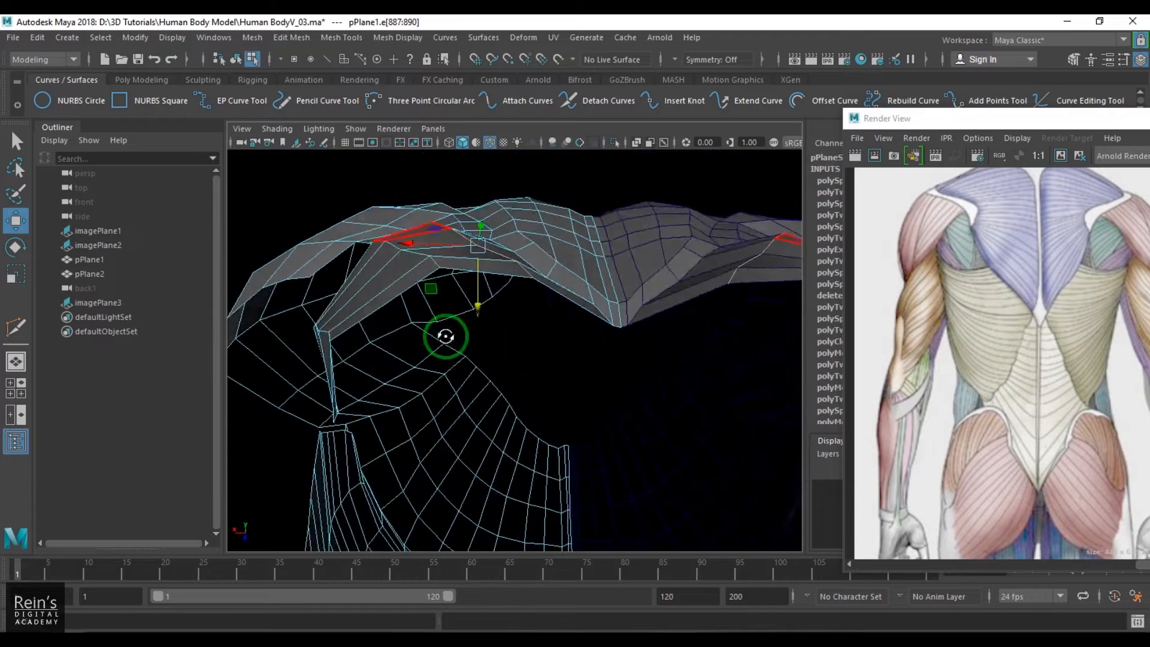
pyautogui.rightClick(445, 337)
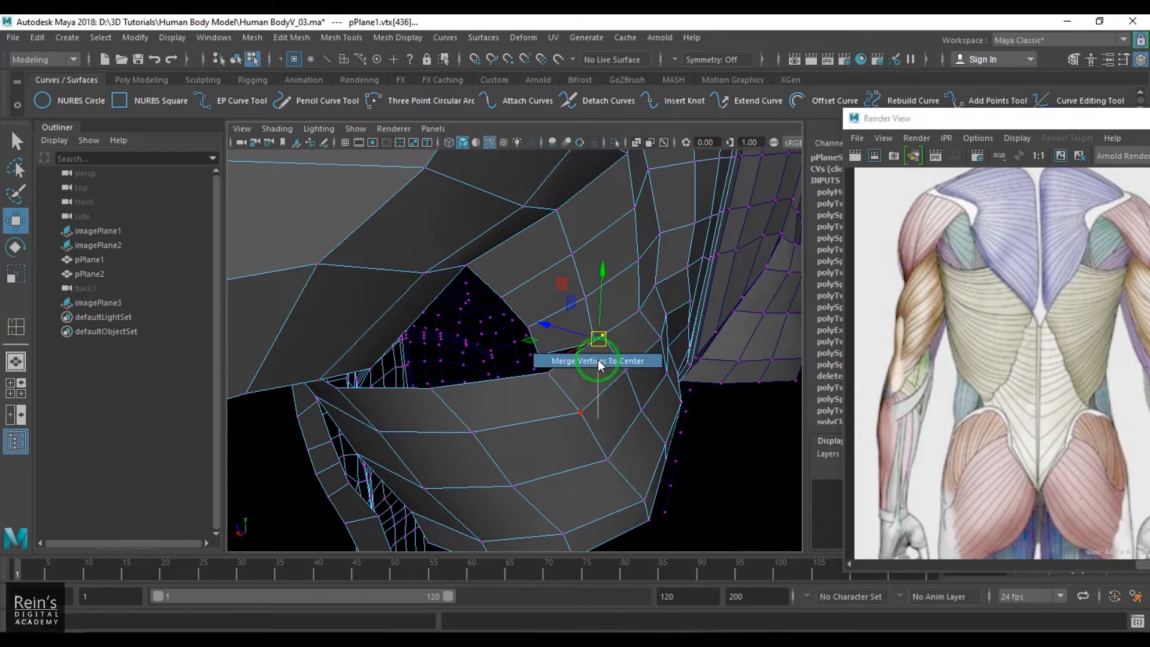
# Merge the selected shoulder vertices to center, then switch to Vertex mode.
pyautogui.click(597, 360)
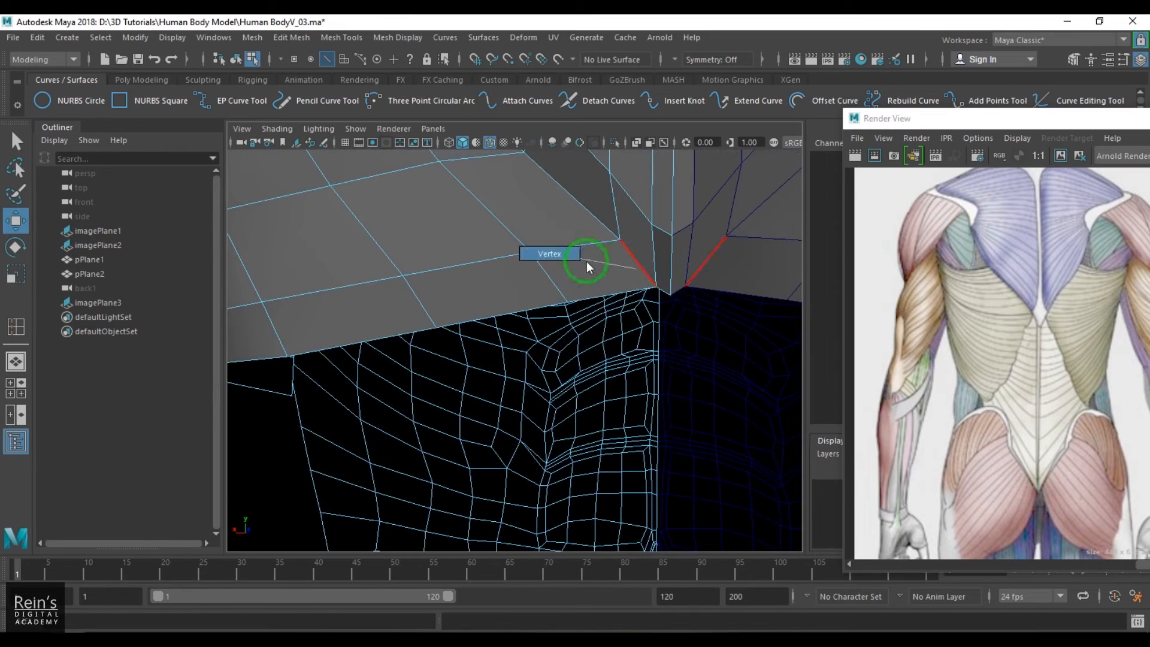
pyautogui.click(587, 263)
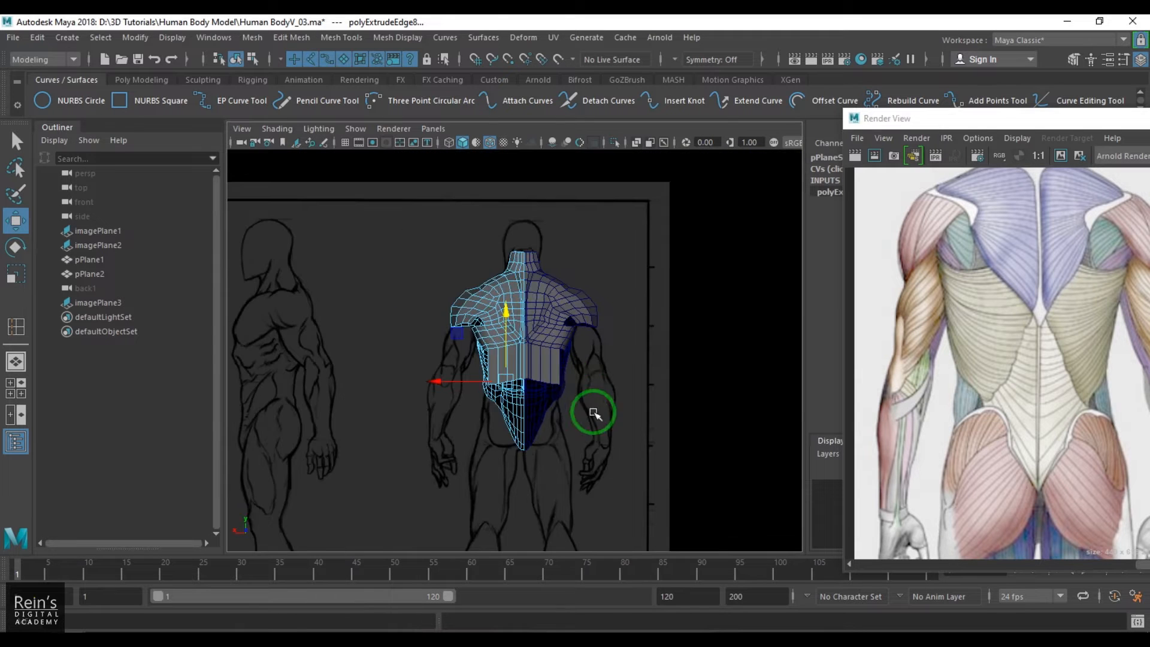
# Frame the lower torso, select pPlane1 and pick the waist-centre bottom edge.
pyautogui.press('4')
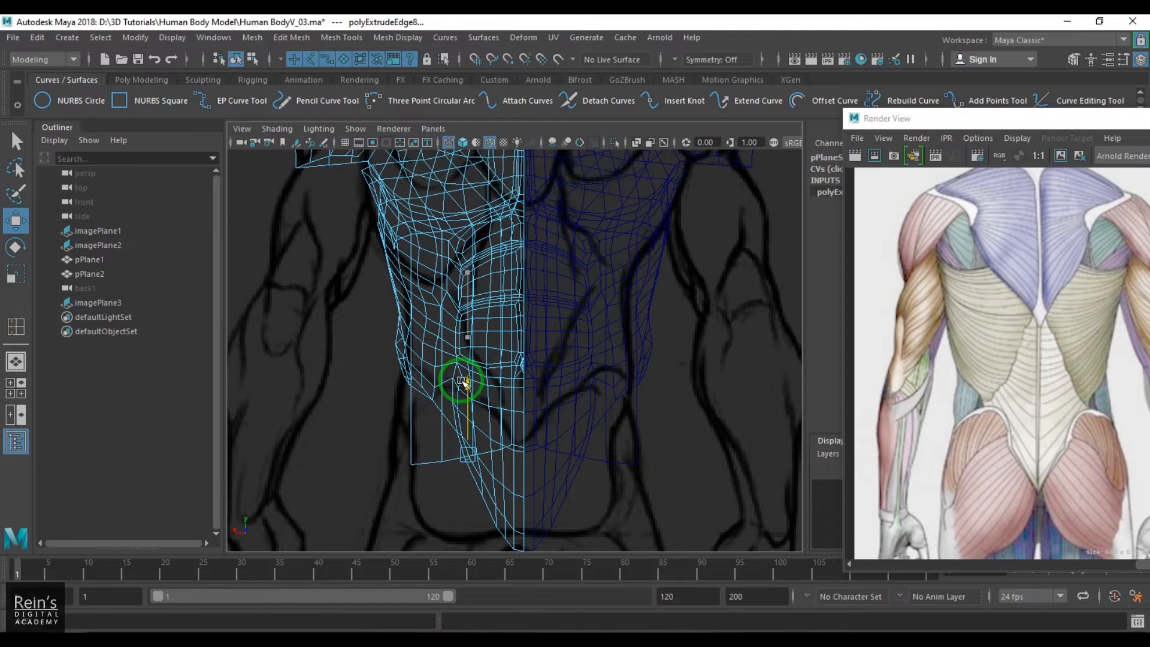
pyautogui.click(89, 259)
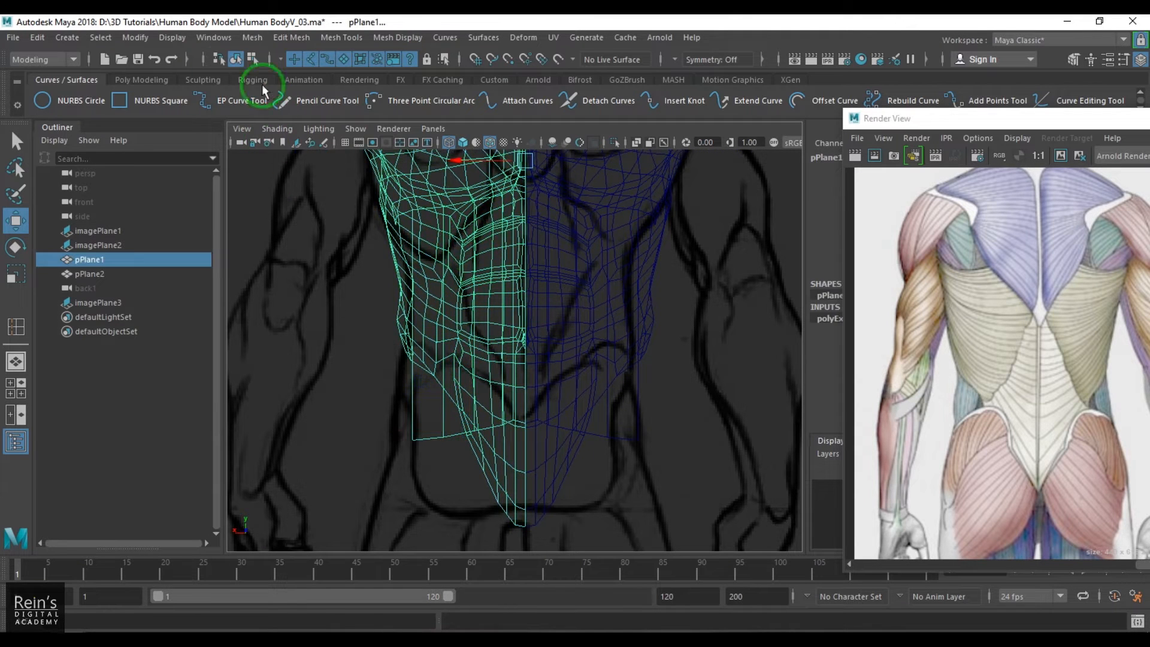
pyautogui.click(172, 37)
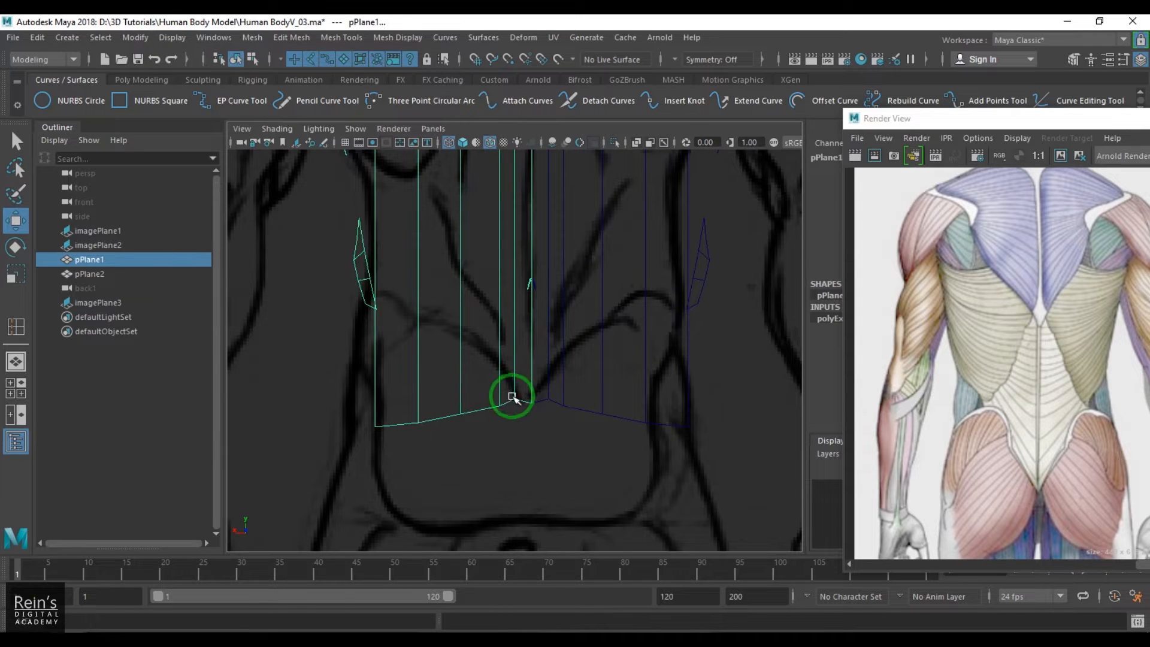
pyautogui.click(513, 393)
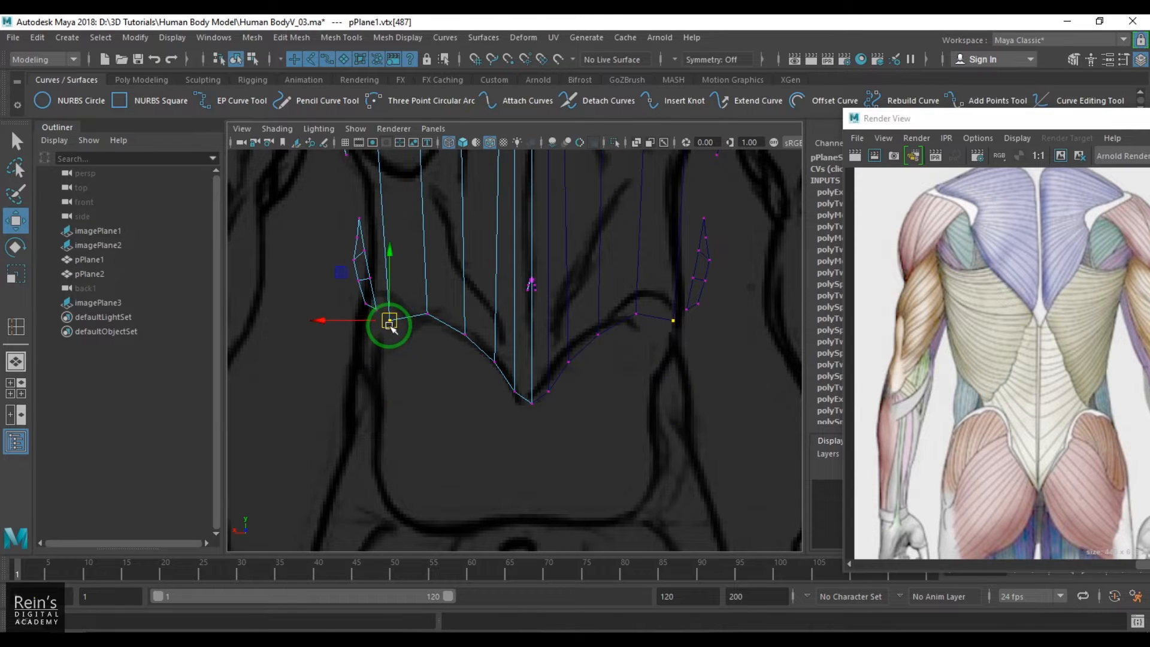
pyautogui.press('5')
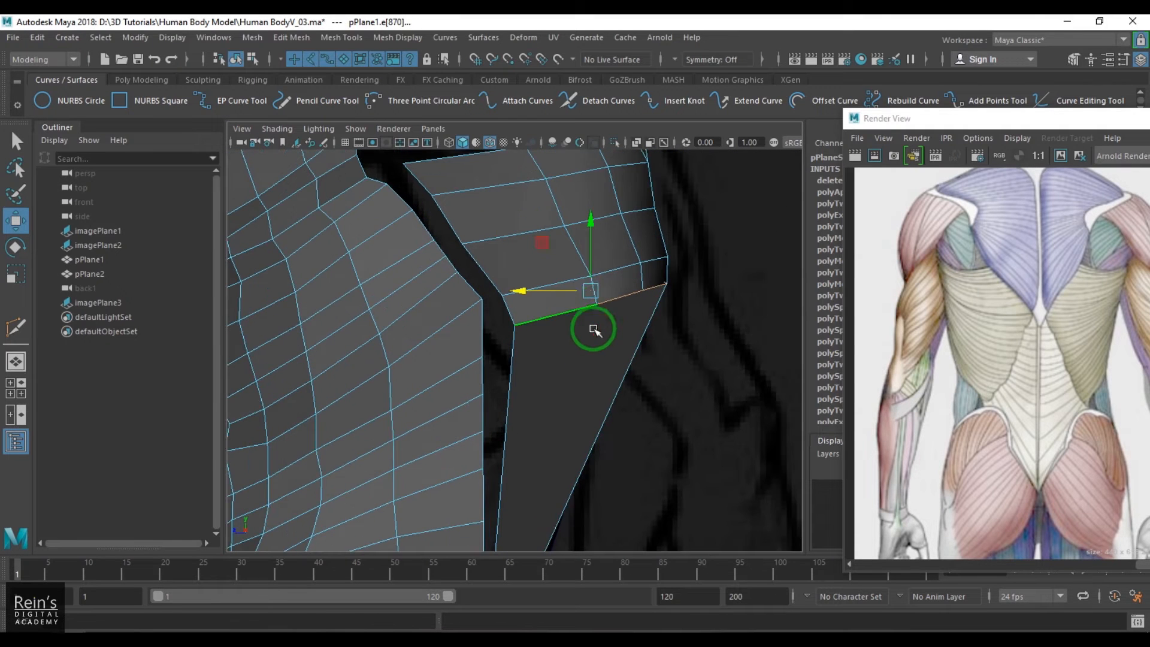
# Enable soft selection for shaping the shoulder vertices.
pyautogui.press('b')
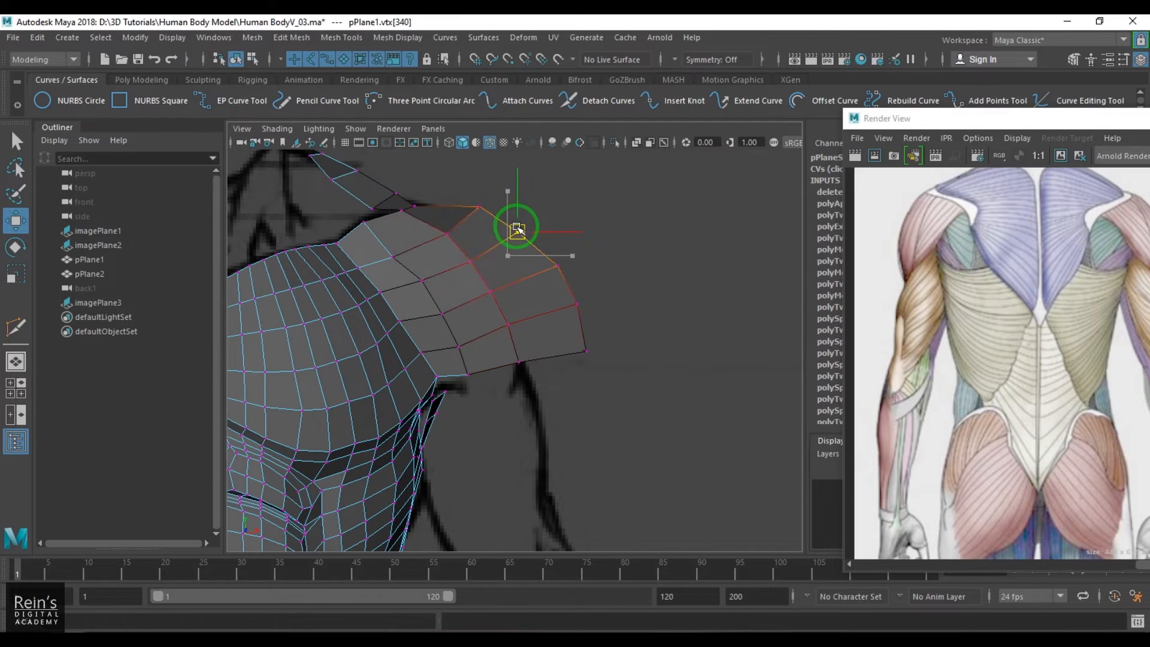
# Select and reposition arm-stub vertices so the shoulder wraps the torso side.
pyautogui.click(461, 363)
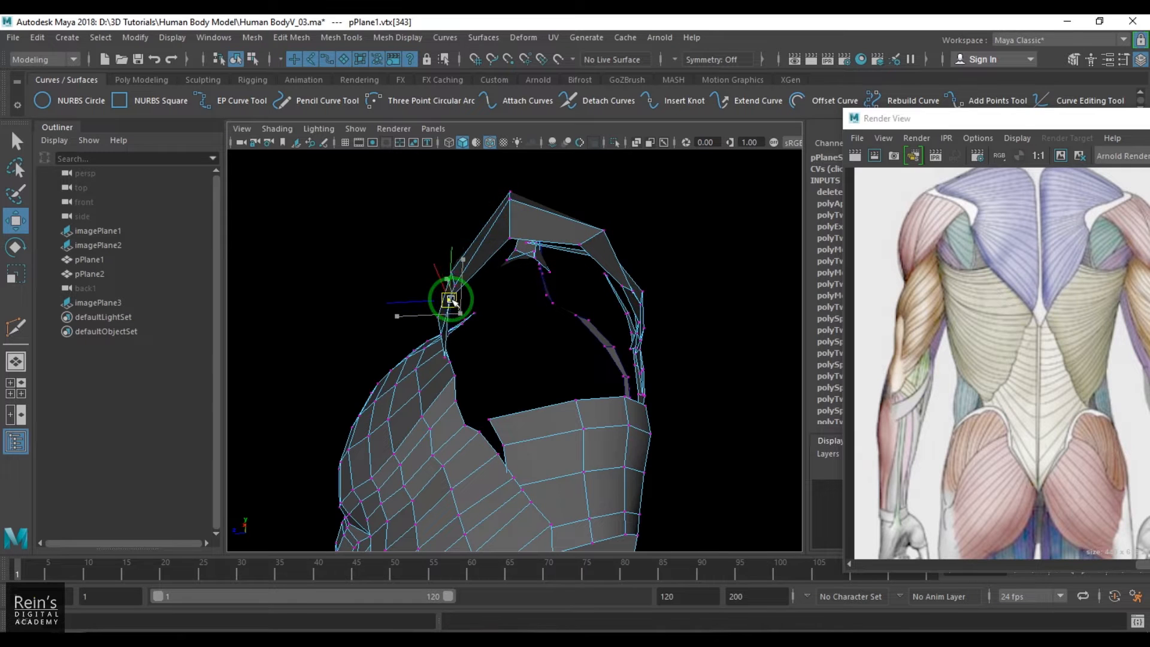
pyautogui.click(507, 203)
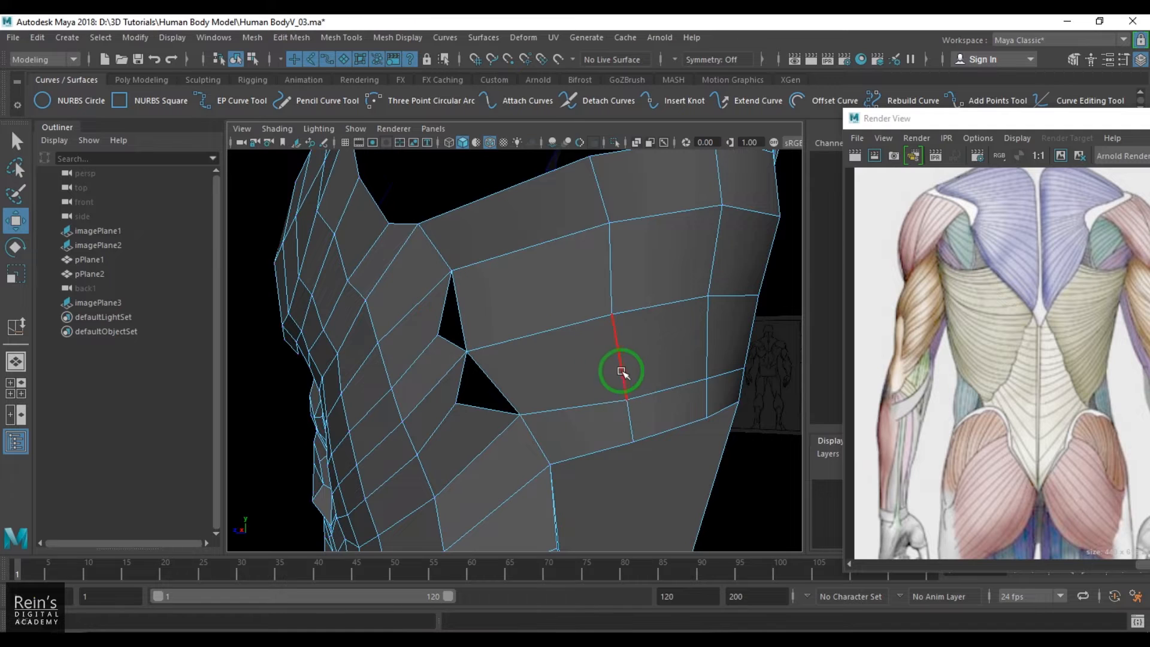
# Multi-cut across the side faces to the hole's edge, then edit a lower-back edge.
pyautogui.click(620, 370)
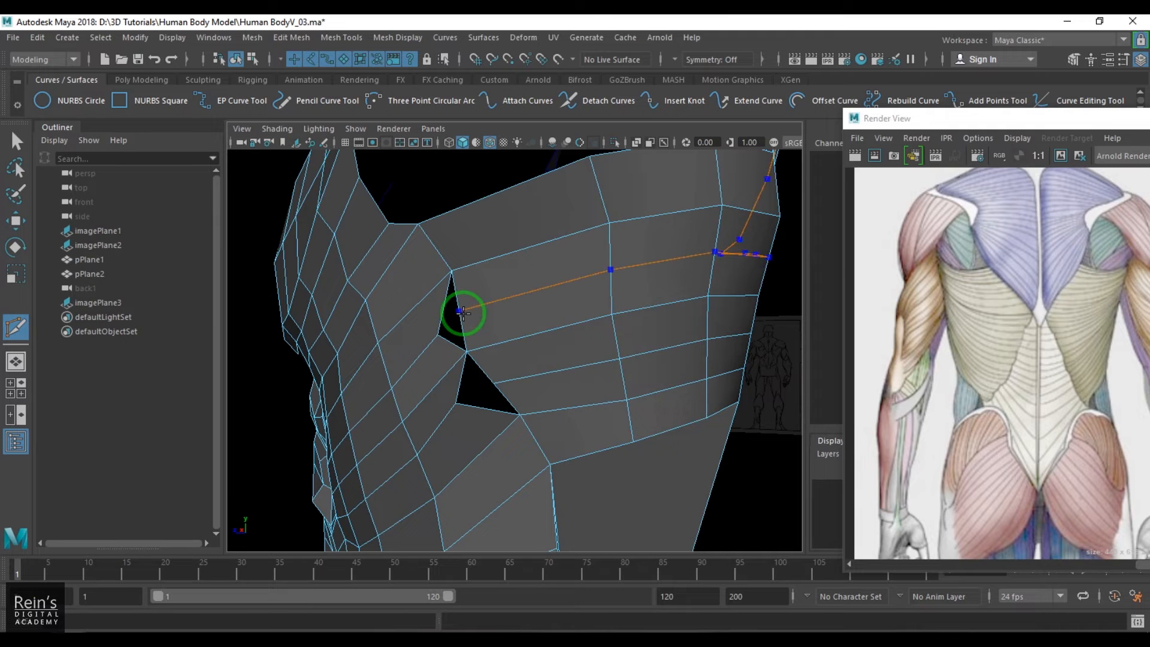
pyautogui.click(463, 313)
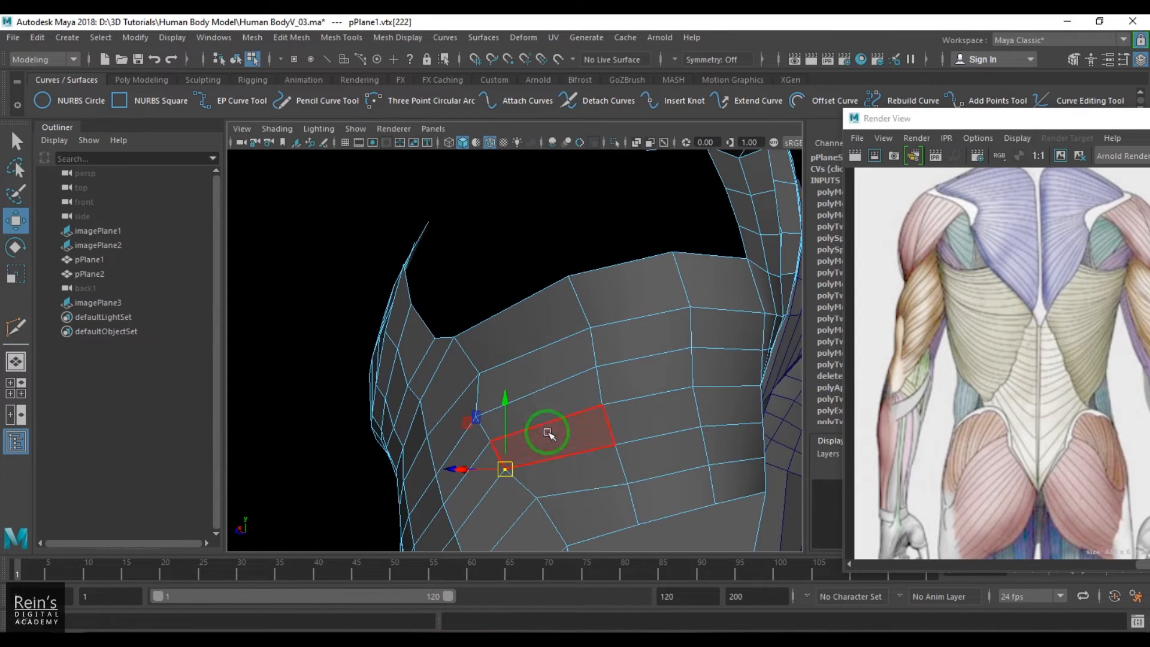
pyautogui.click(591, 510)
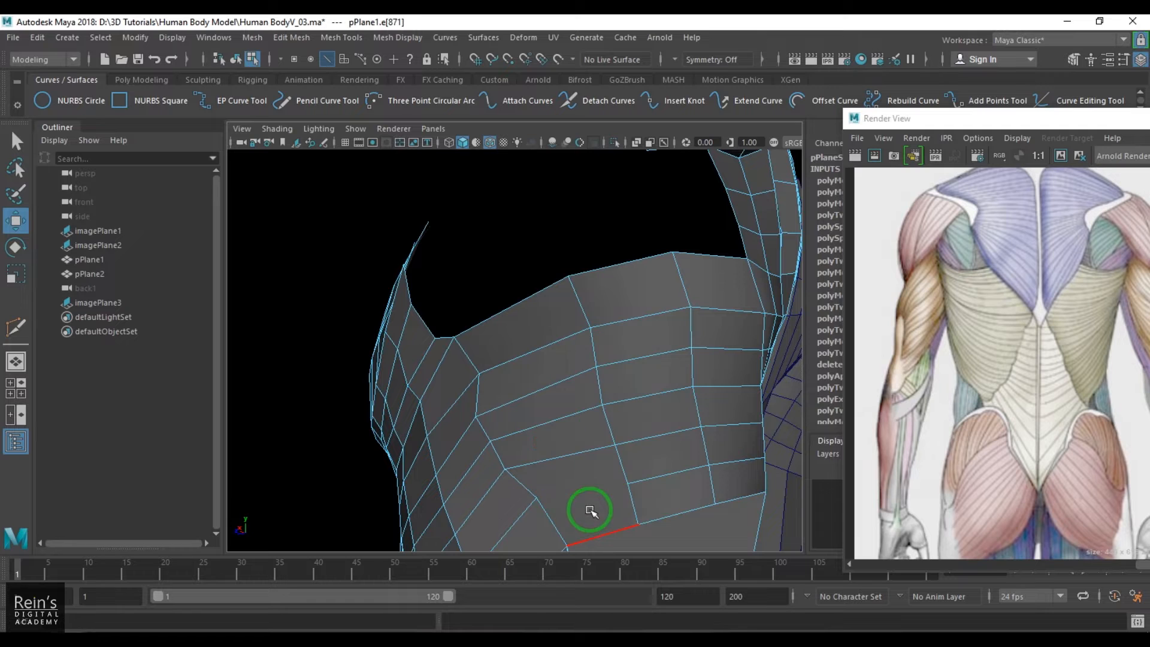
pyautogui.rightClick(590, 510)
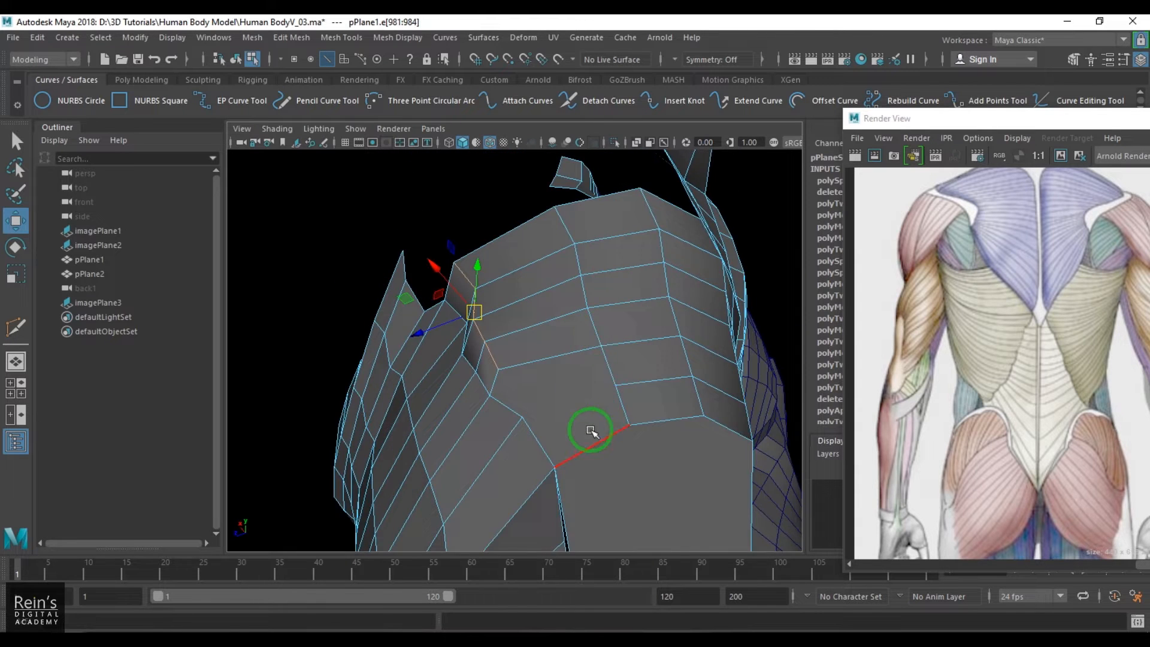
pyautogui.rightClick(590, 429)
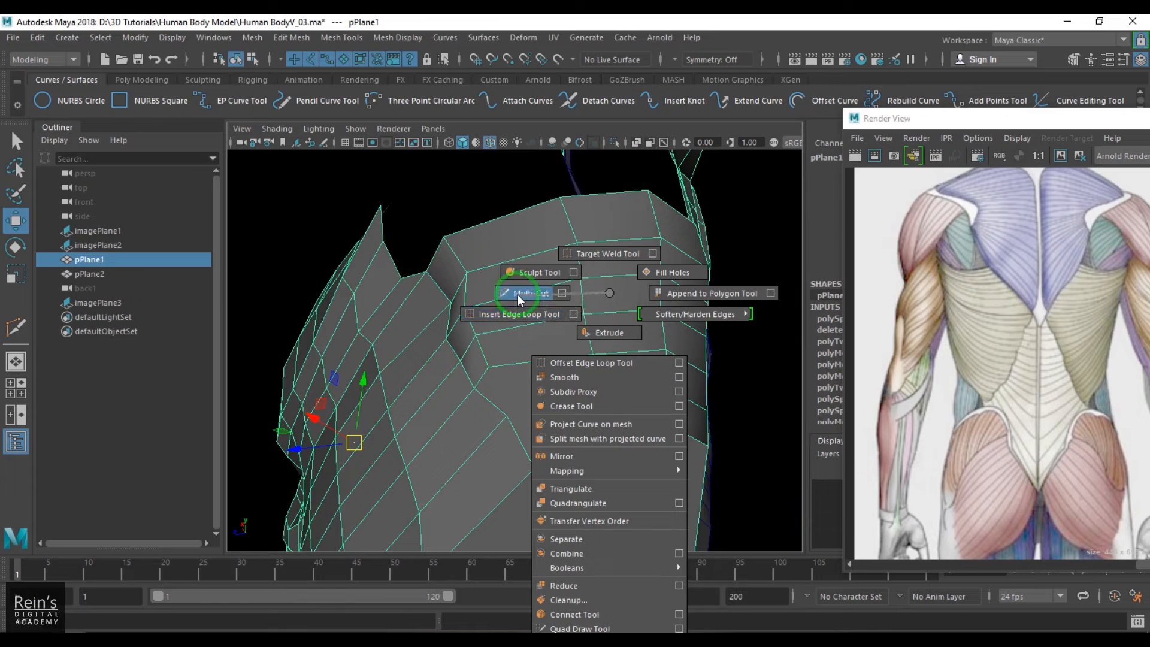
# Multi-cut new edges through the shoulder faces.
pyautogui.click(528, 293)
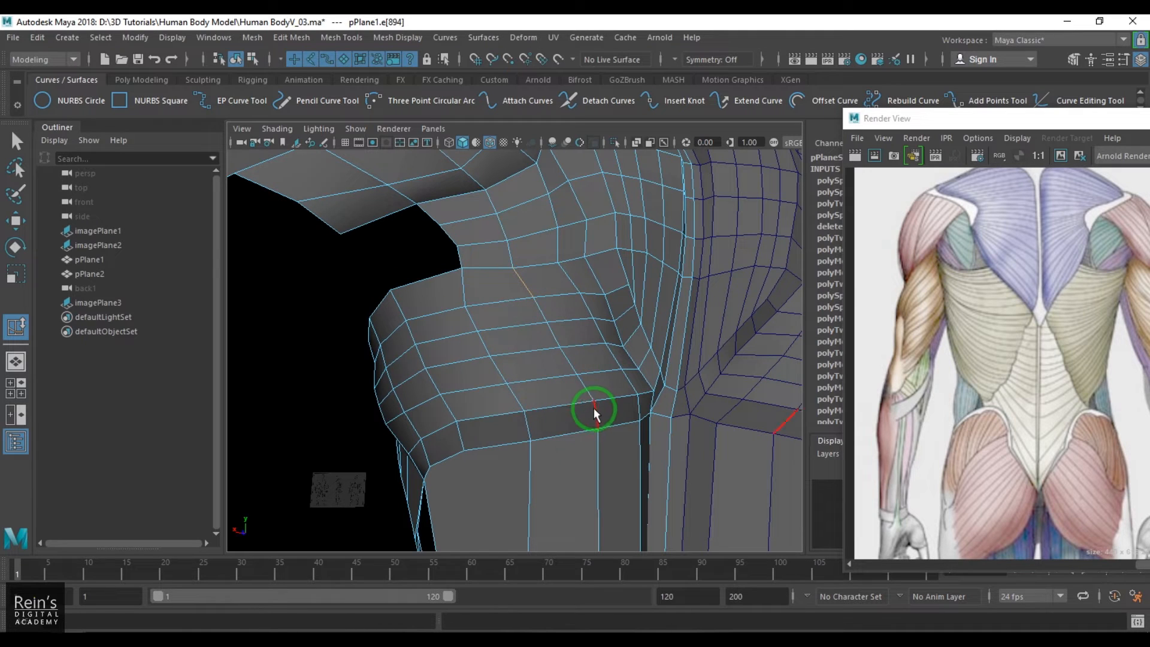
pyautogui.click(594, 407)
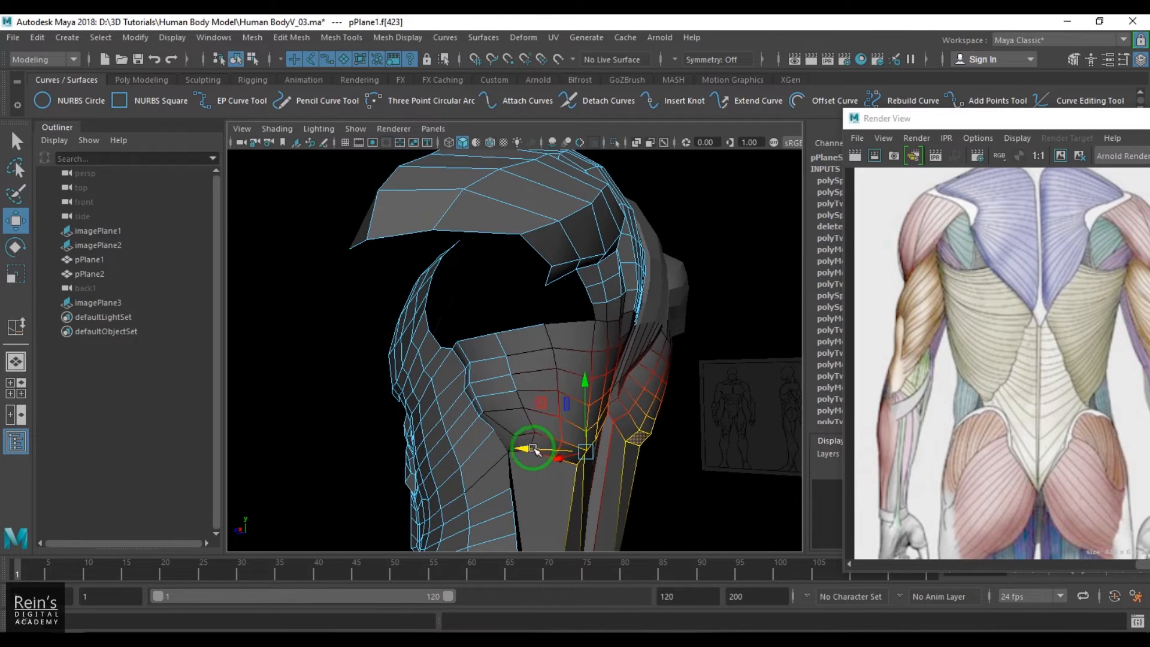
# Select pPlane1 as a whole object.
pyautogui.click(99, 245)
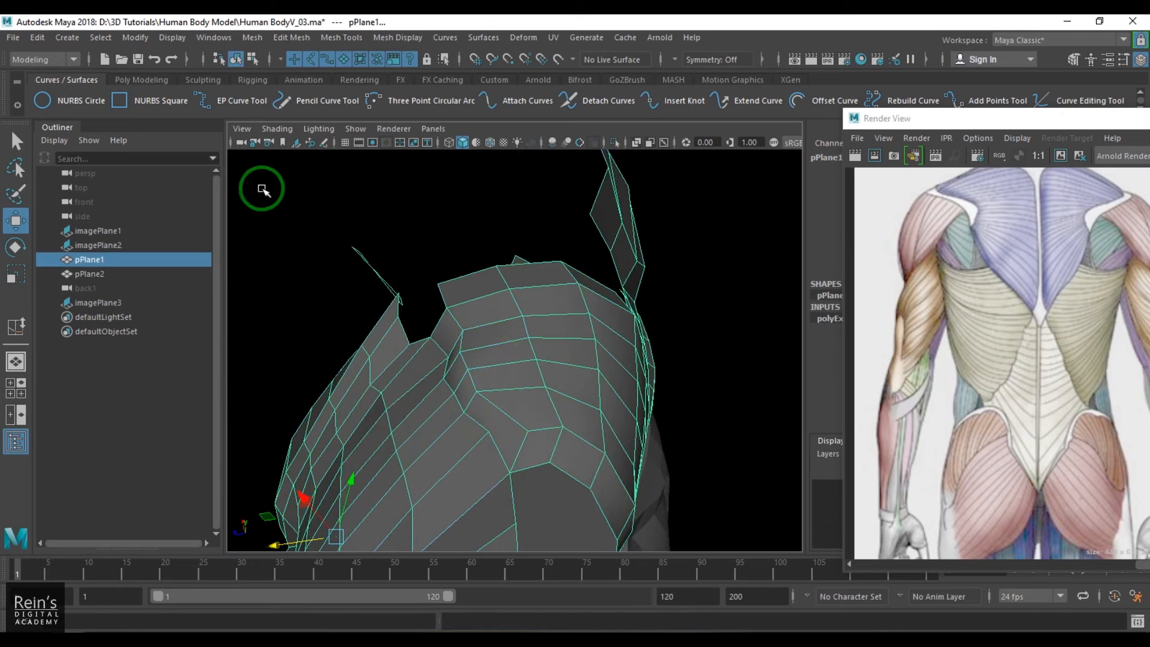
pyautogui.moveTo(114, 51)
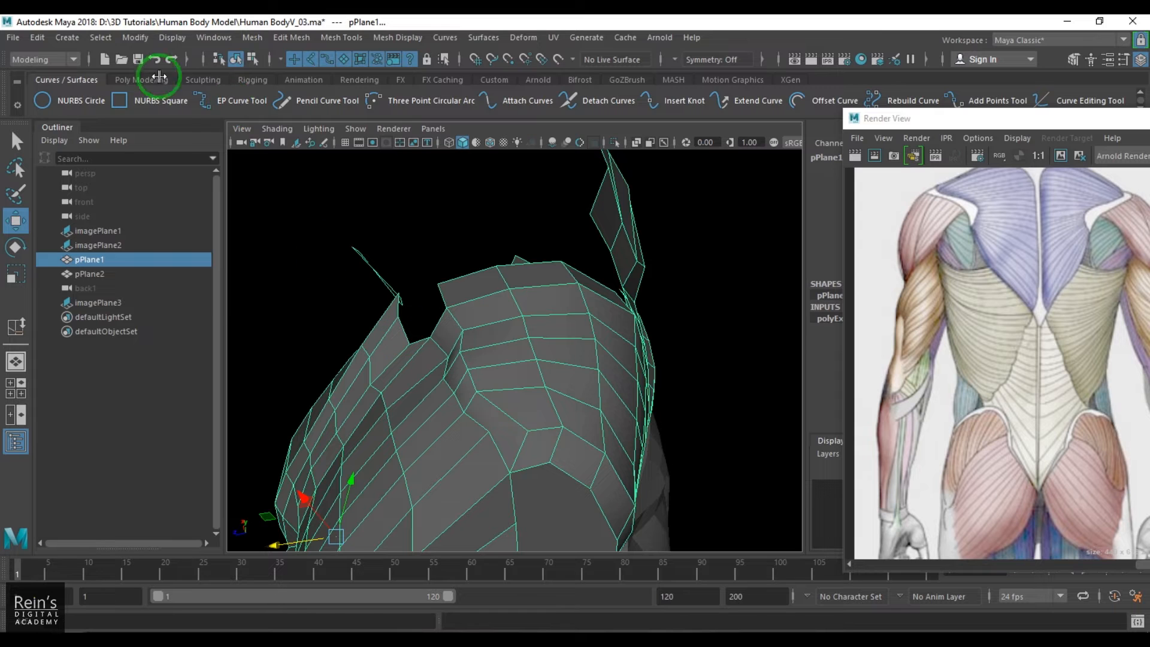
# Enable backface culling on the torso mesh and bring up the edge marking menu.
pyautogui.click(172, 37)
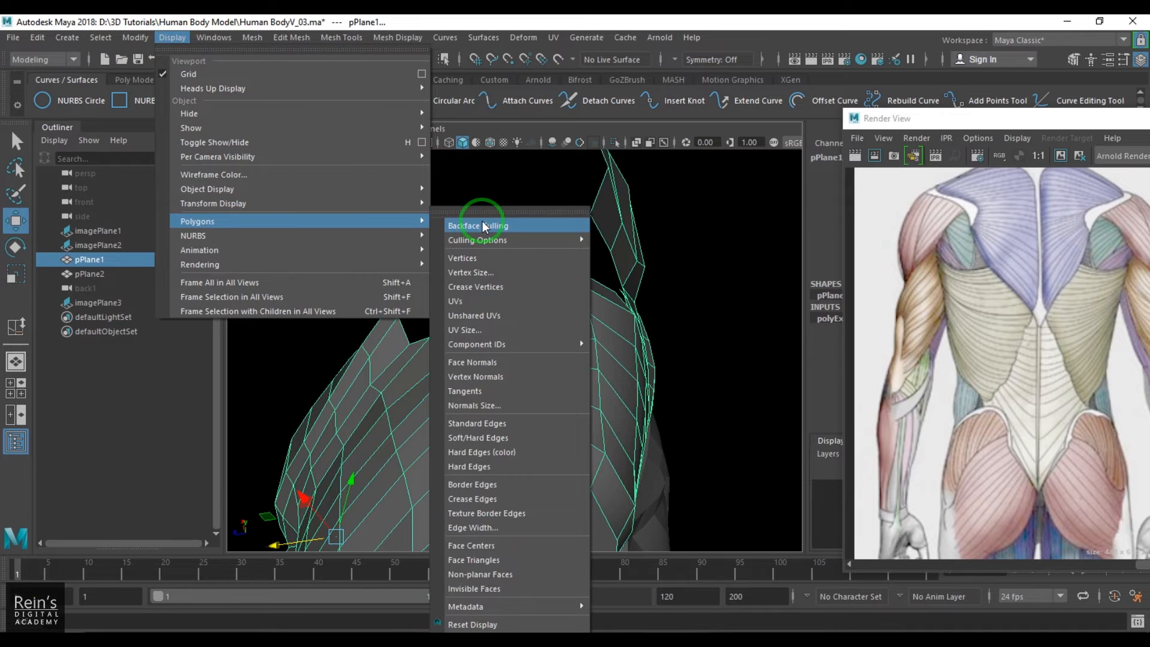
pyautogui.click(477, 225)
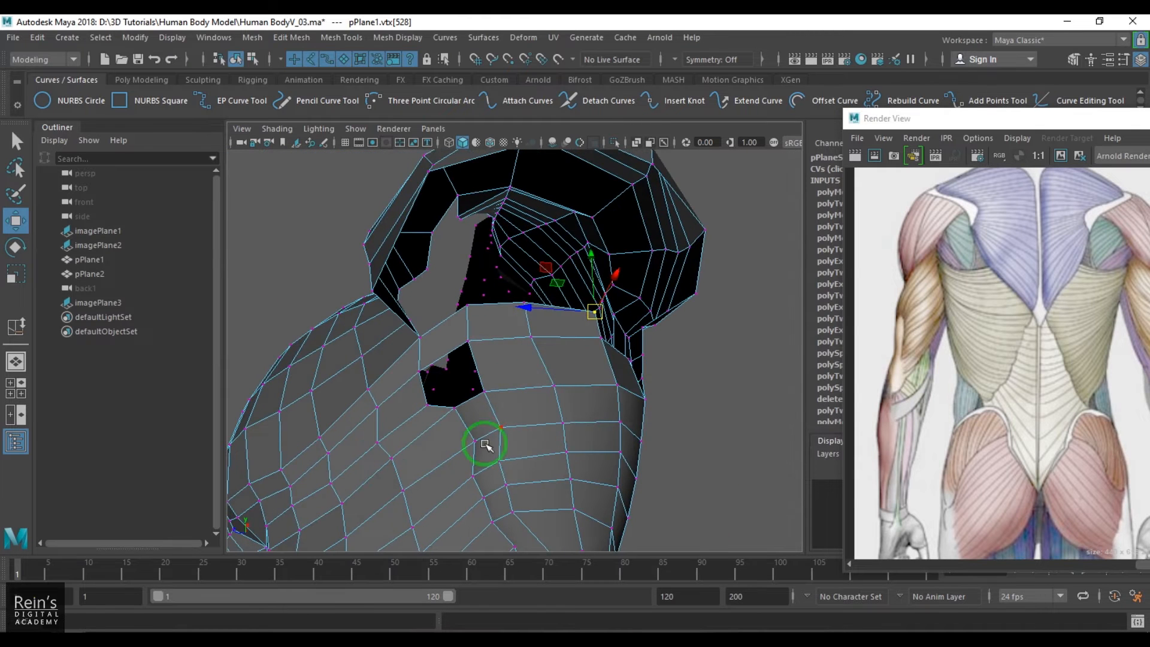
pyautogui.rightClick(484, 444)
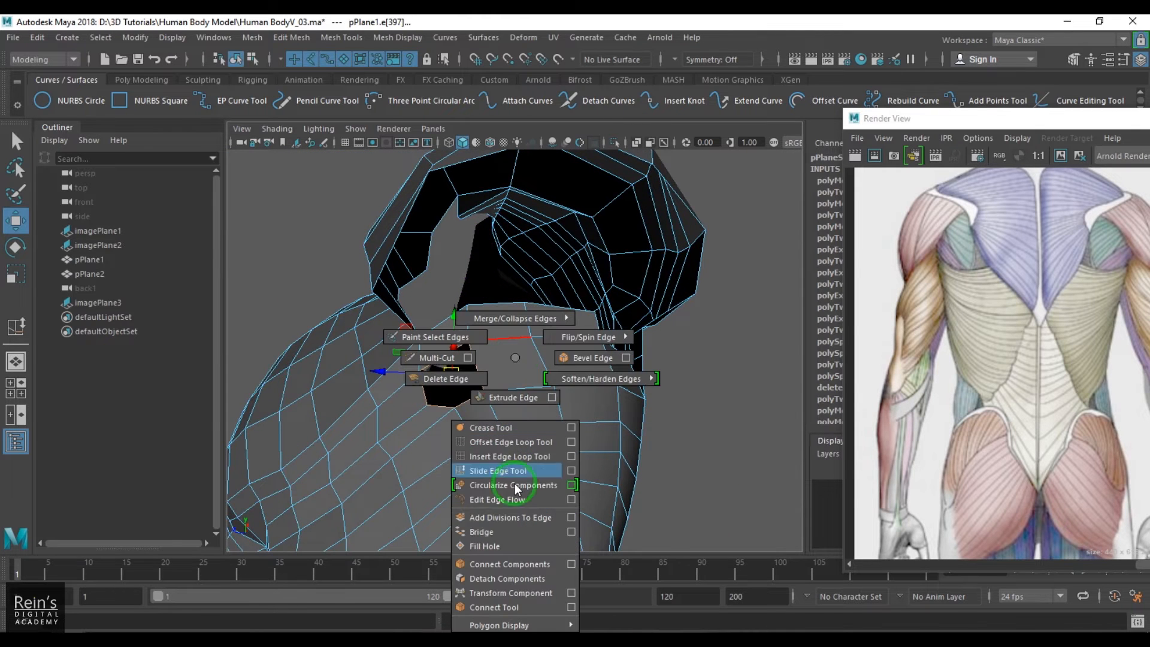
pyautogui.moveTo(513, 517)
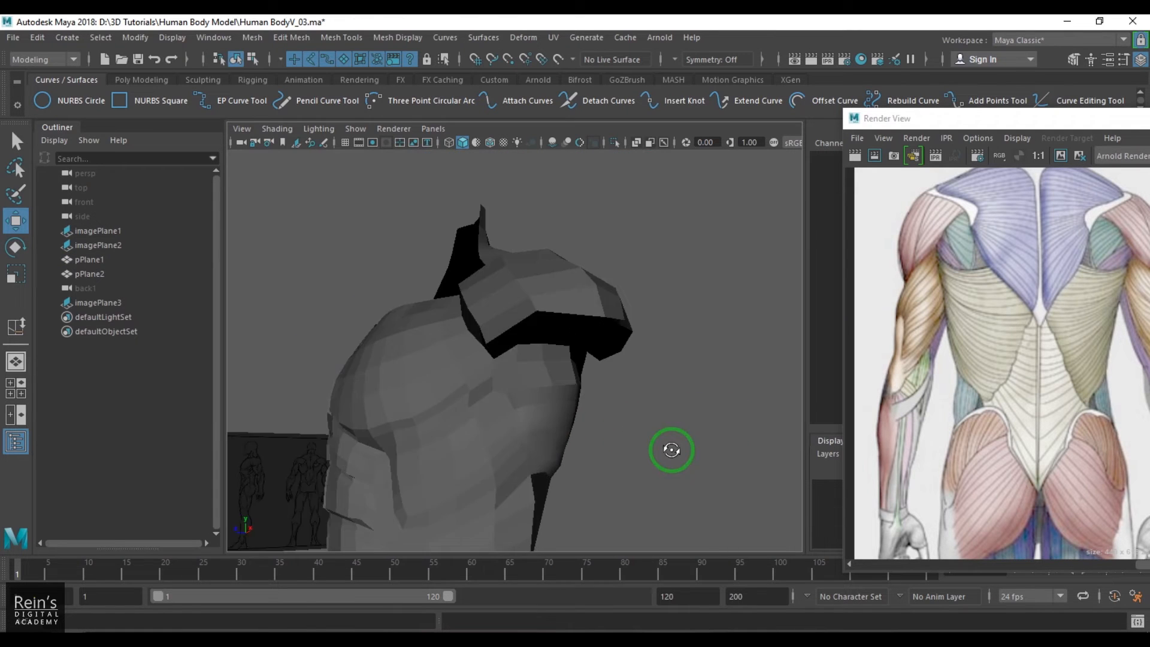
# Select the upper-body mesh and reshape the shoulder cap surface.
pyautogui.click(89, 259)
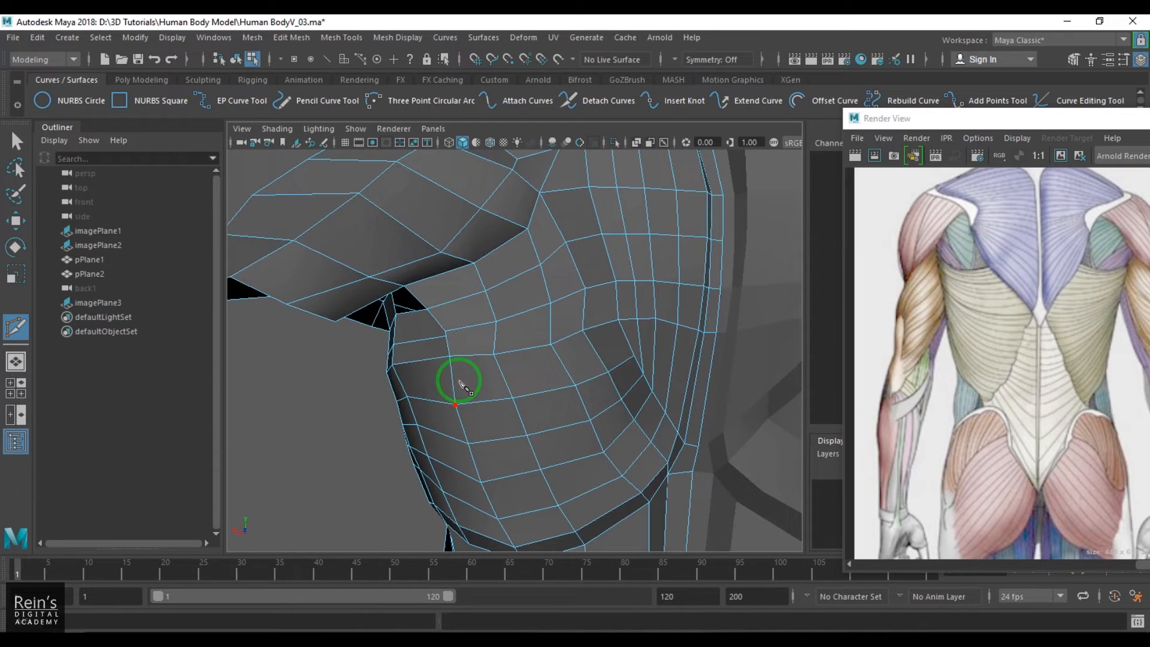
pyautogui.click(458, 385)
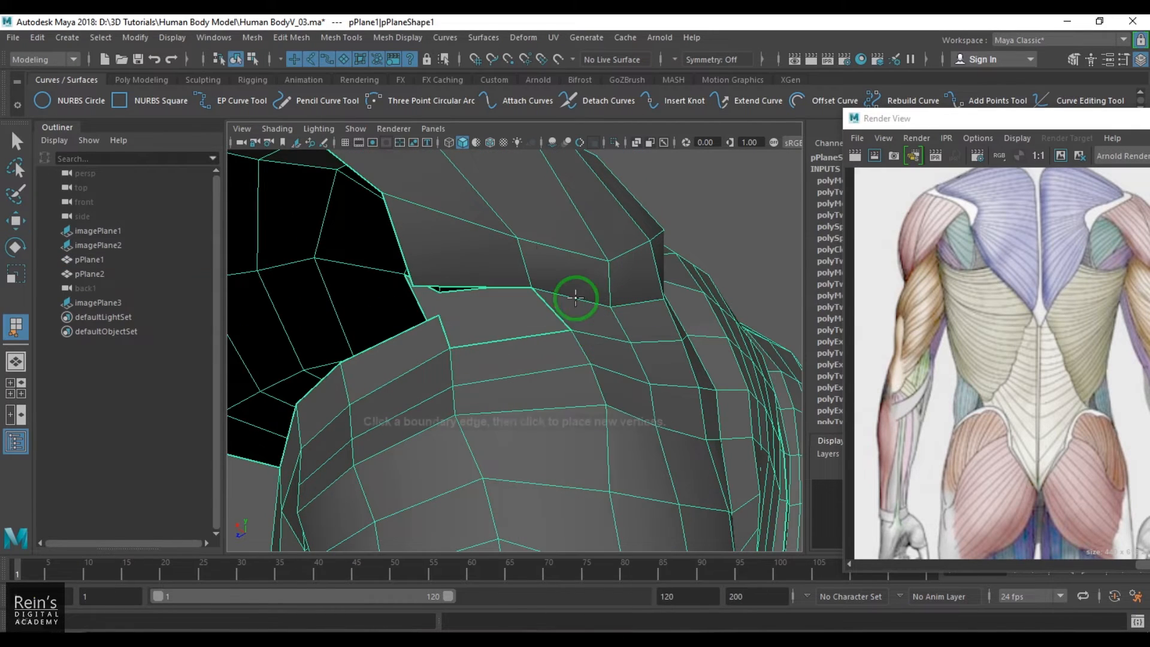
# Cut a new edge across the shoulder faces with two Multi-Cut points.
pyautogui.click(513, 334)
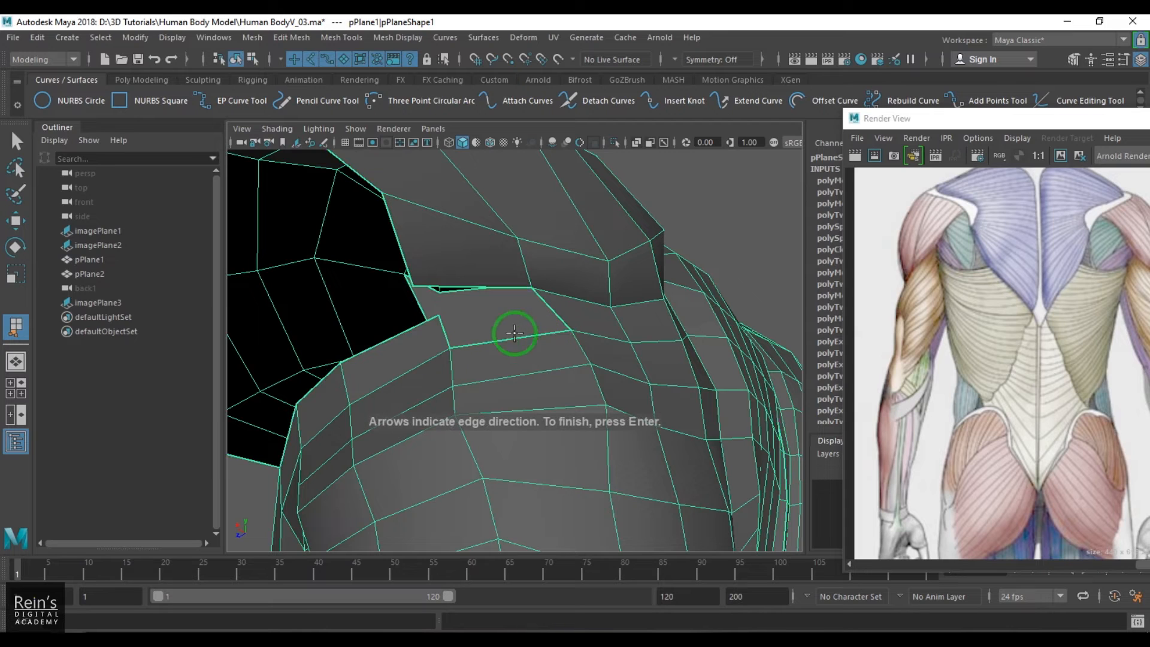
pyautogui.click(546, 321)
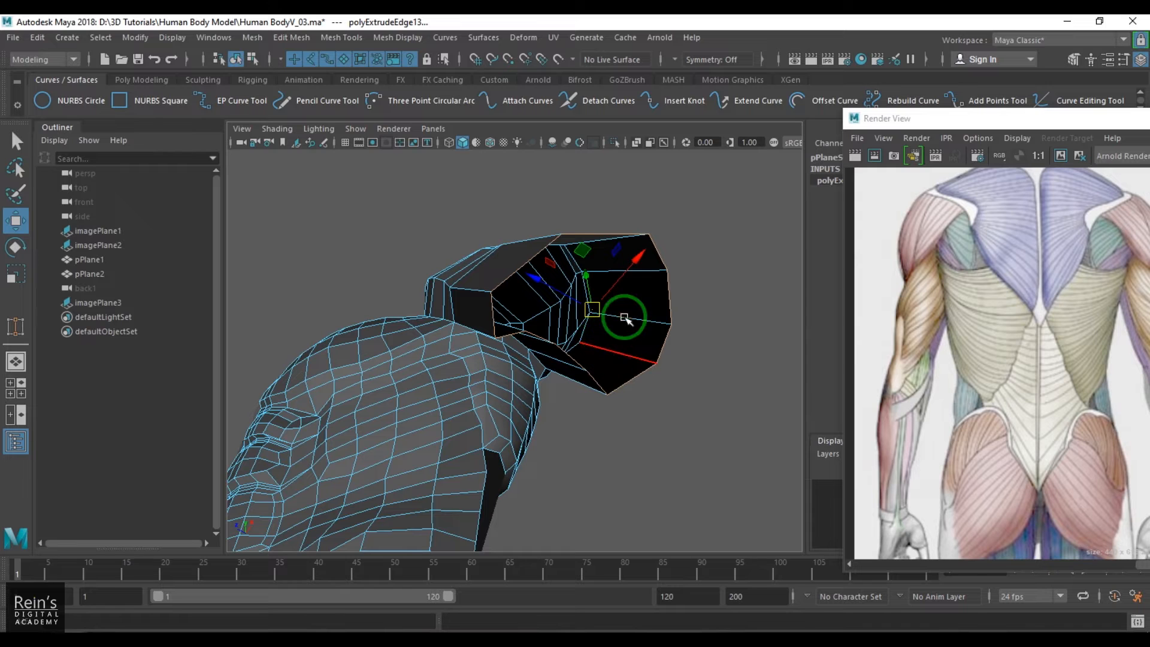
# Choose a command from the Edit Mesh menu for posing the arm stubs.
pyautogui.click(290, 37)
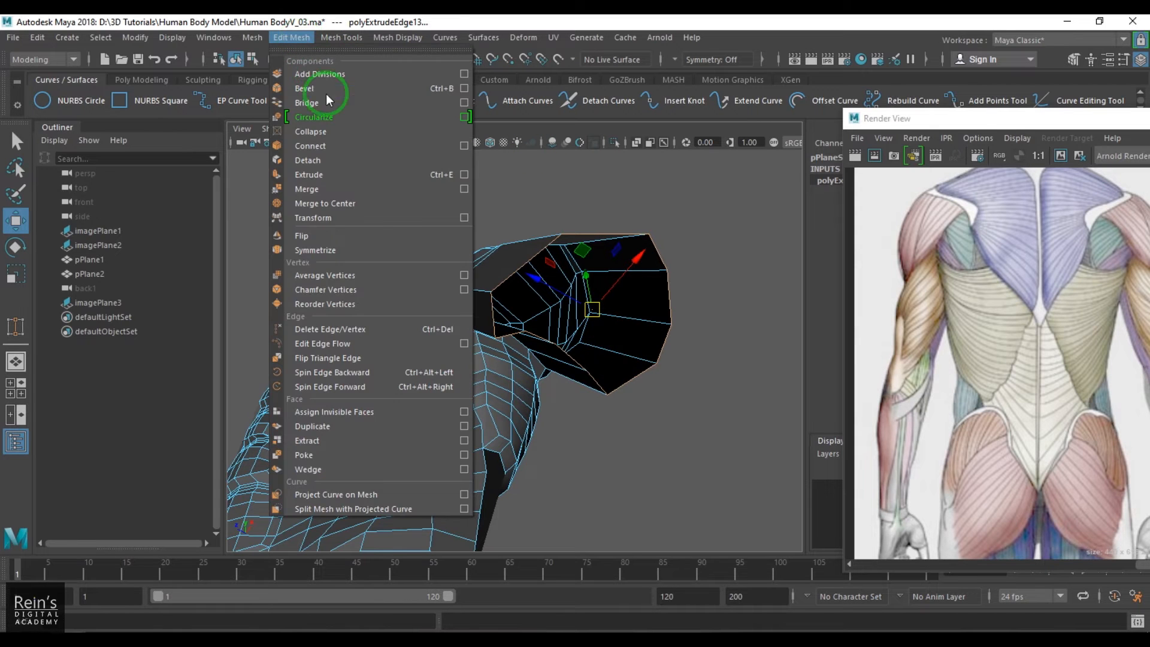
pyautogui.click(315, 117)
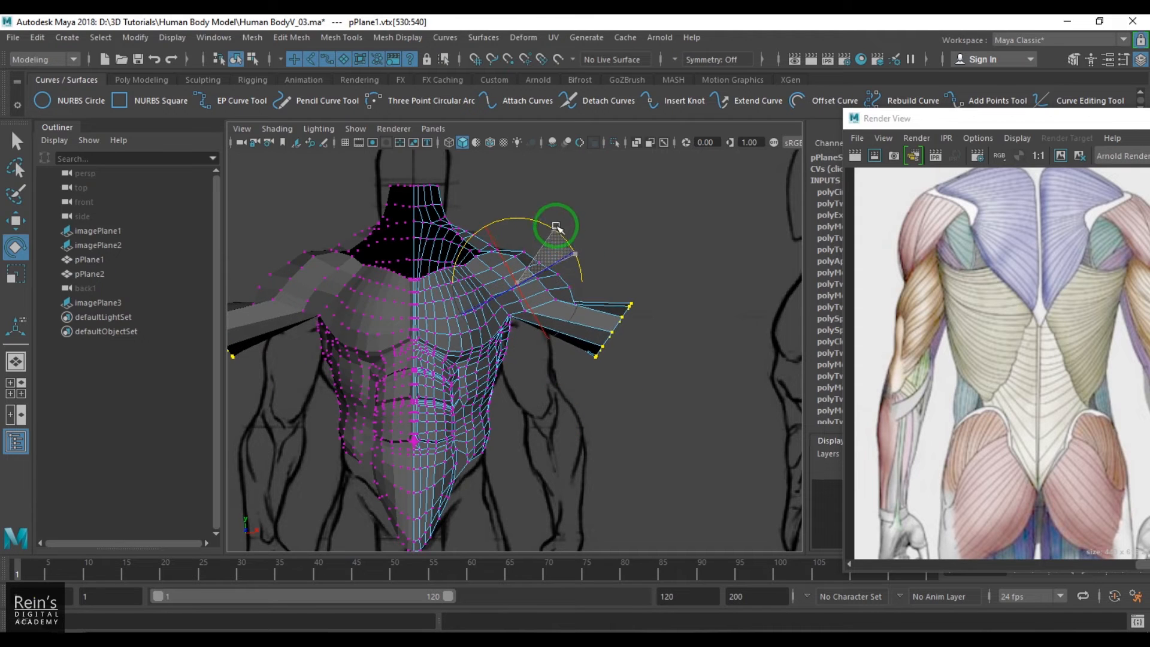
pyautogui.click(98, 230)
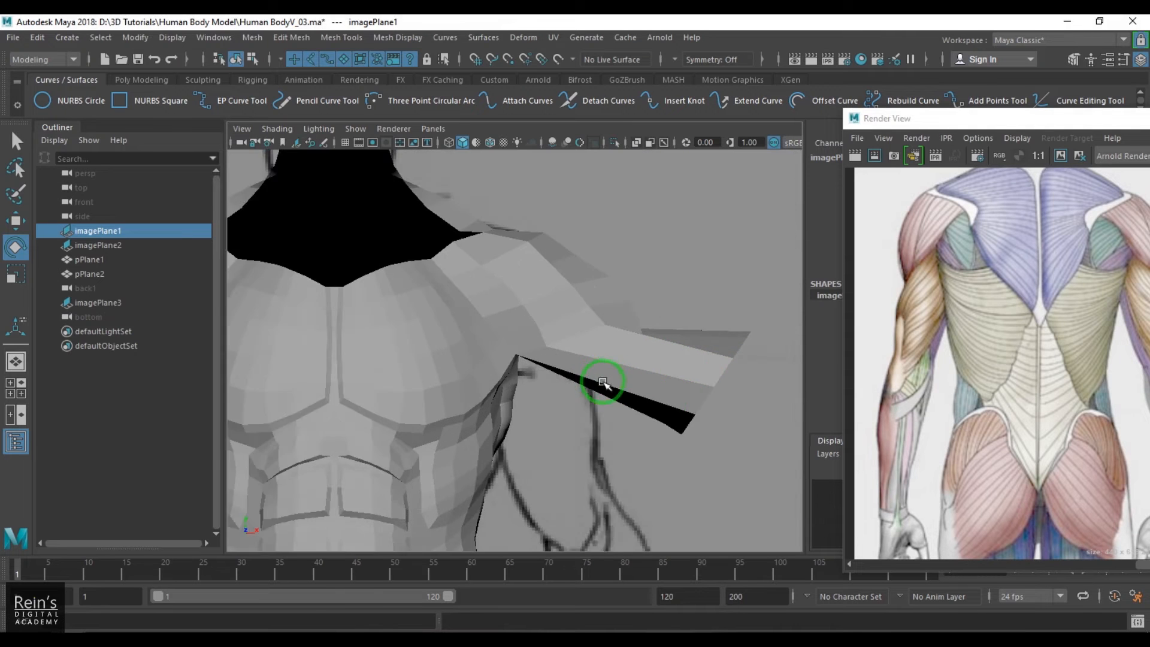
pyautogui.click(612, 356)
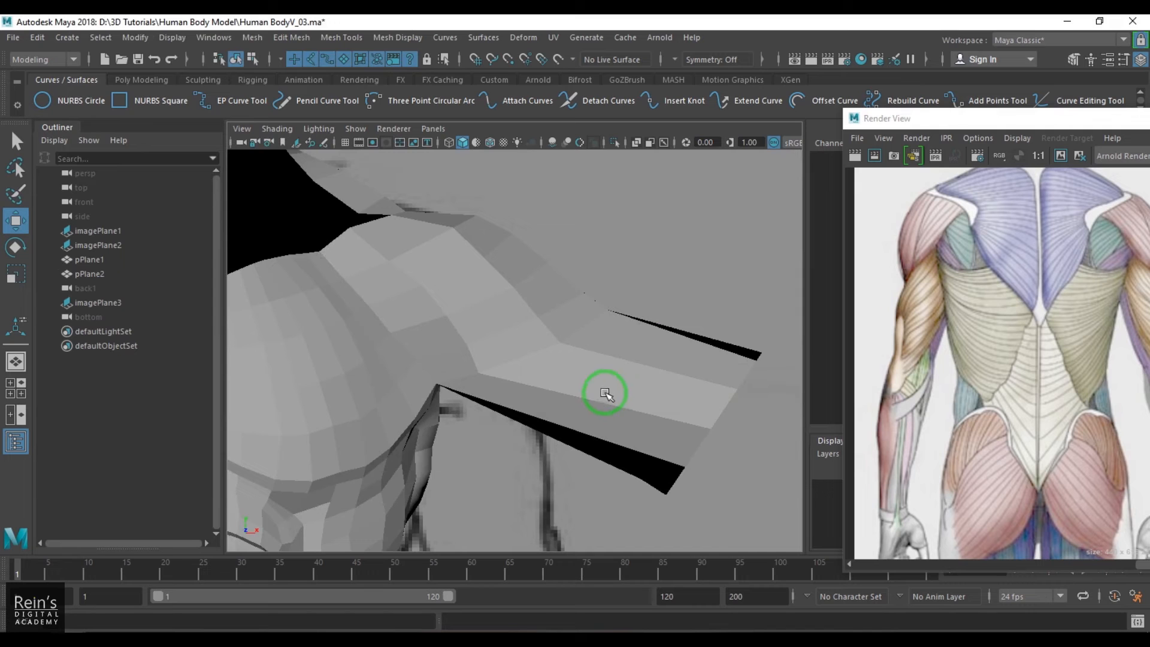
# Nudge an underarm edge vertex, then reselect the whole pPlane1 torso mesh.
pyautogui.click(605, 393)
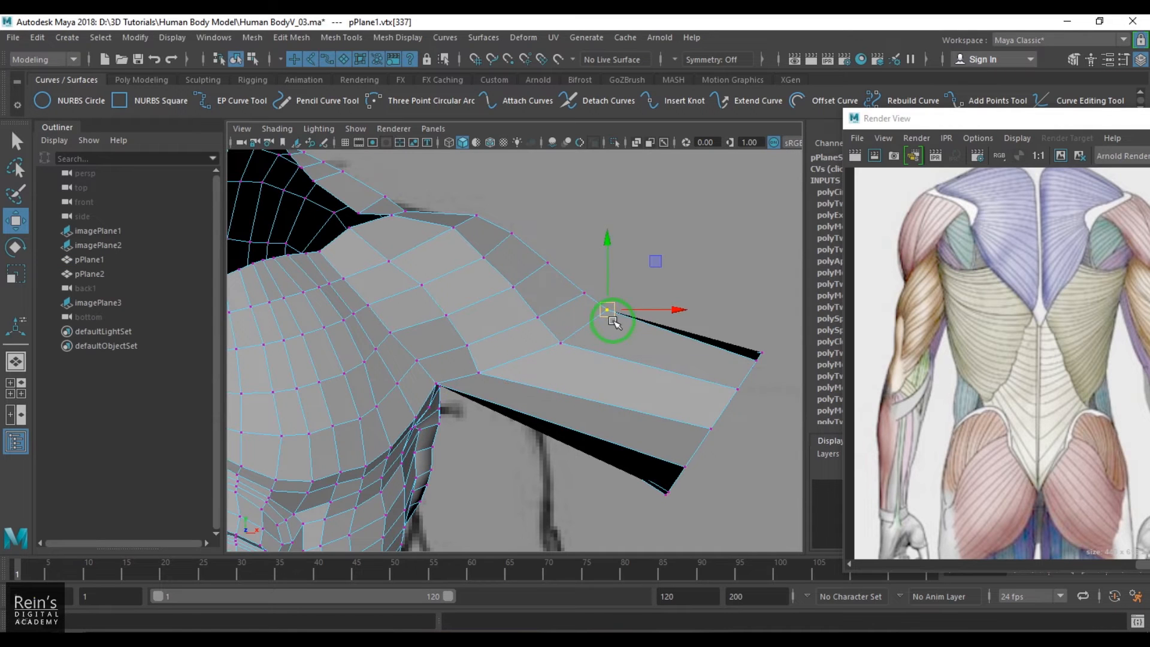
pyautogui.press('b')
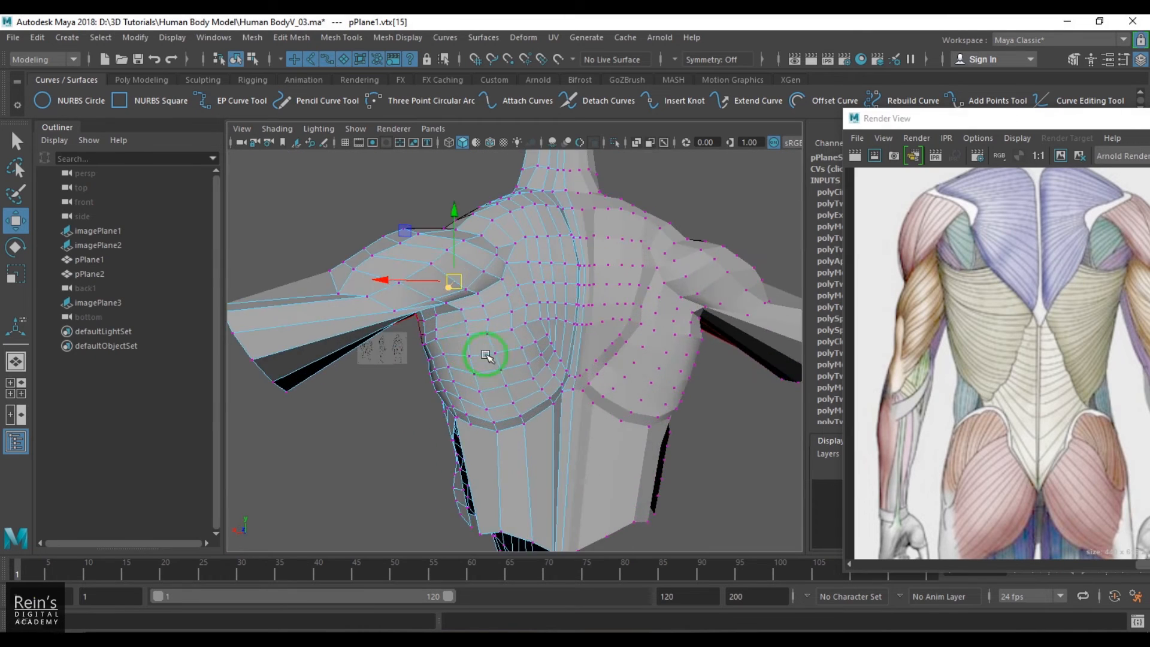
pyautogui.click(89, 260)
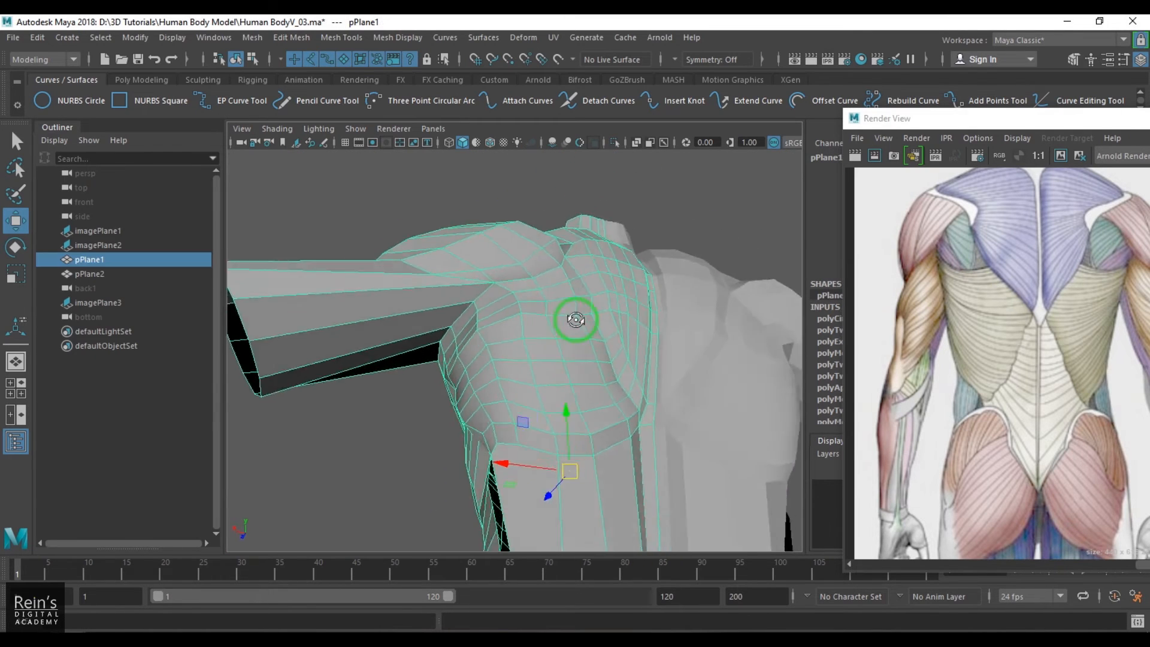
# Pick the Sculpt Tool from the mesh marking menu for the shoulder.
pyautogui.rightClick(575, 320)
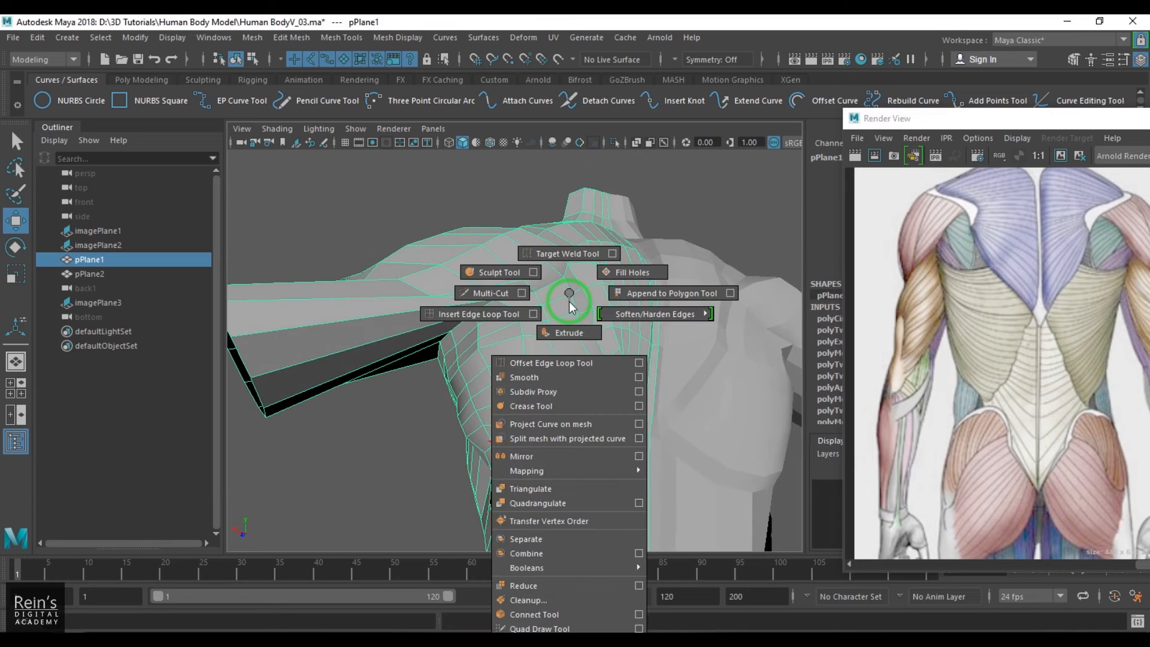
pyautogui.click(499, 272)
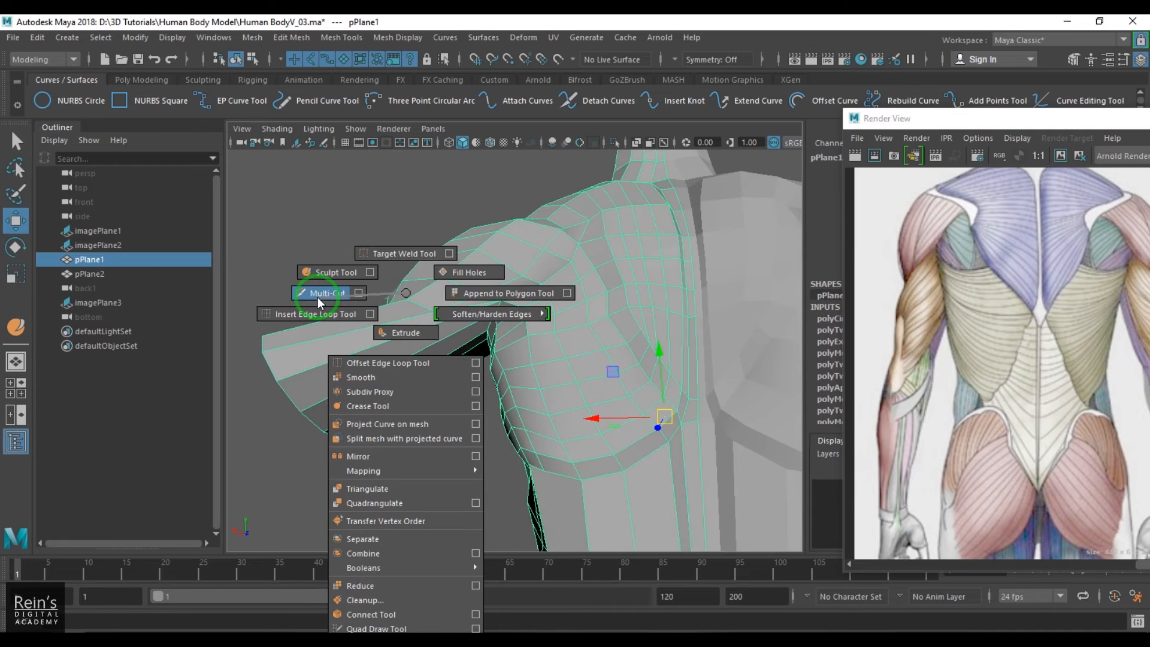
pyautogui.click(324, 294)
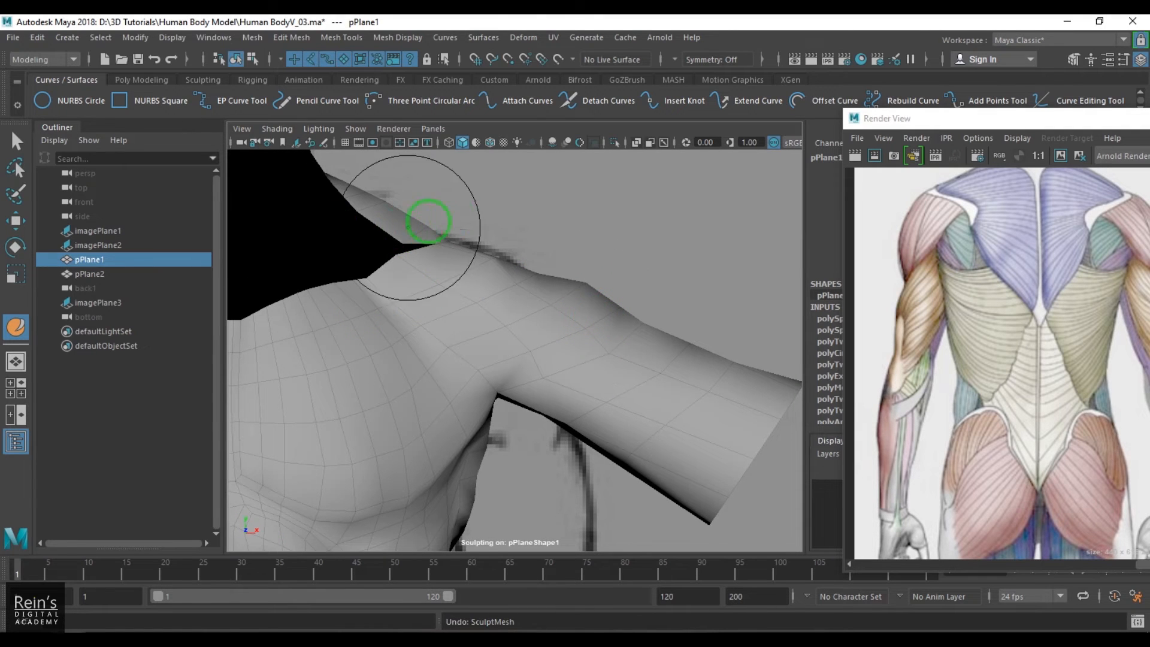
# Sculpt the shoulder, upper arm and chest into rounder forms, then deselect the mesh.
pyautogui.click(203, 79)
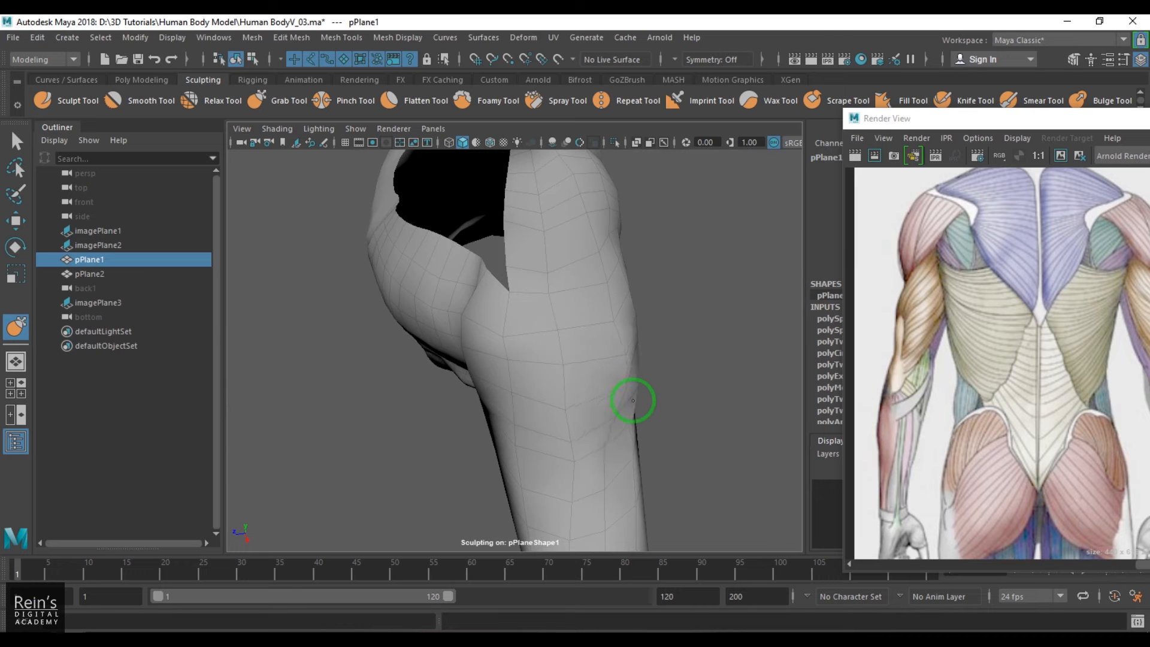
pyautogui.moveTo(683, 379)
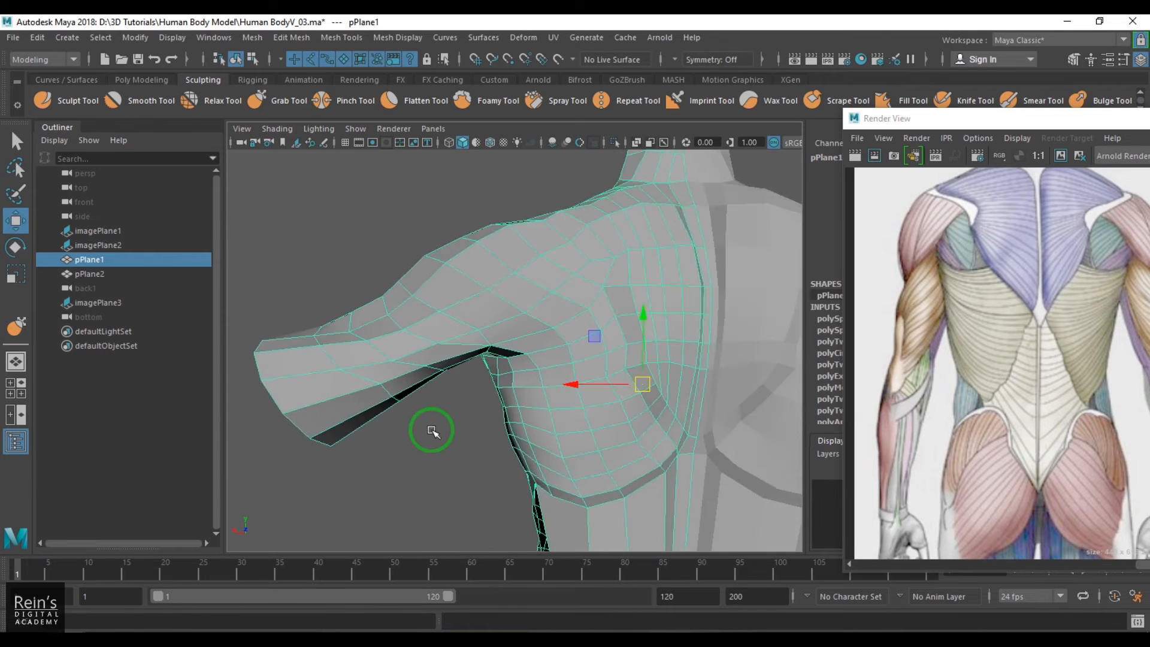
pyautogui.click(488, 143)
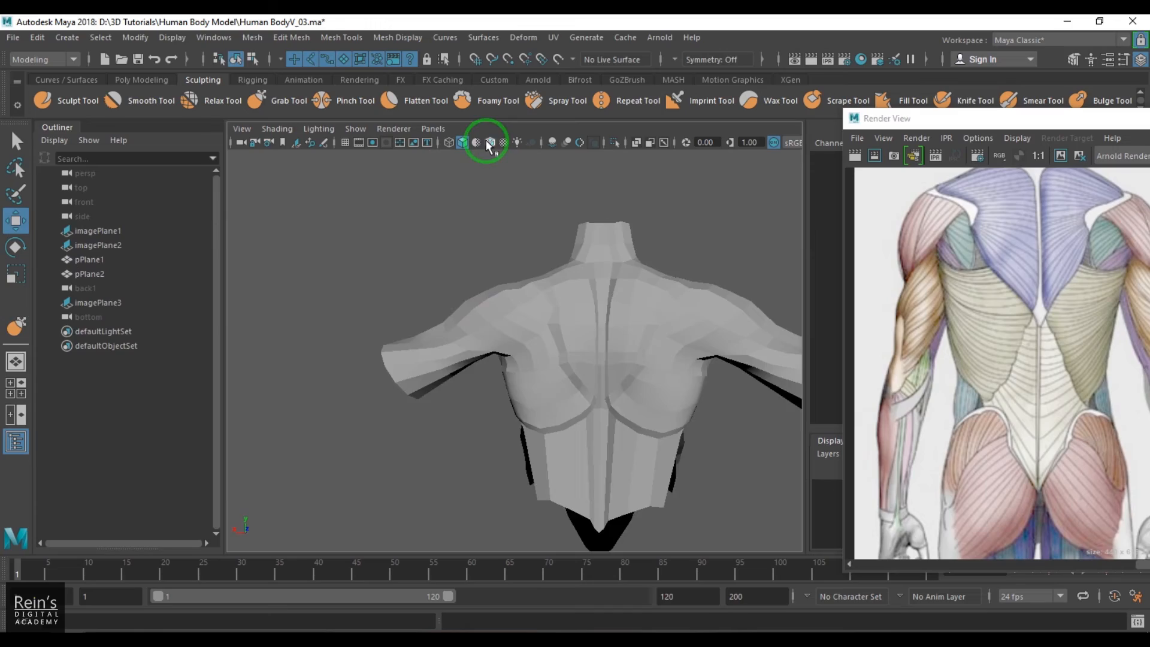
# Turn on wireframe on shaded and drag upper-back vertices with soft selection.
pyautogui.click(486, 141)
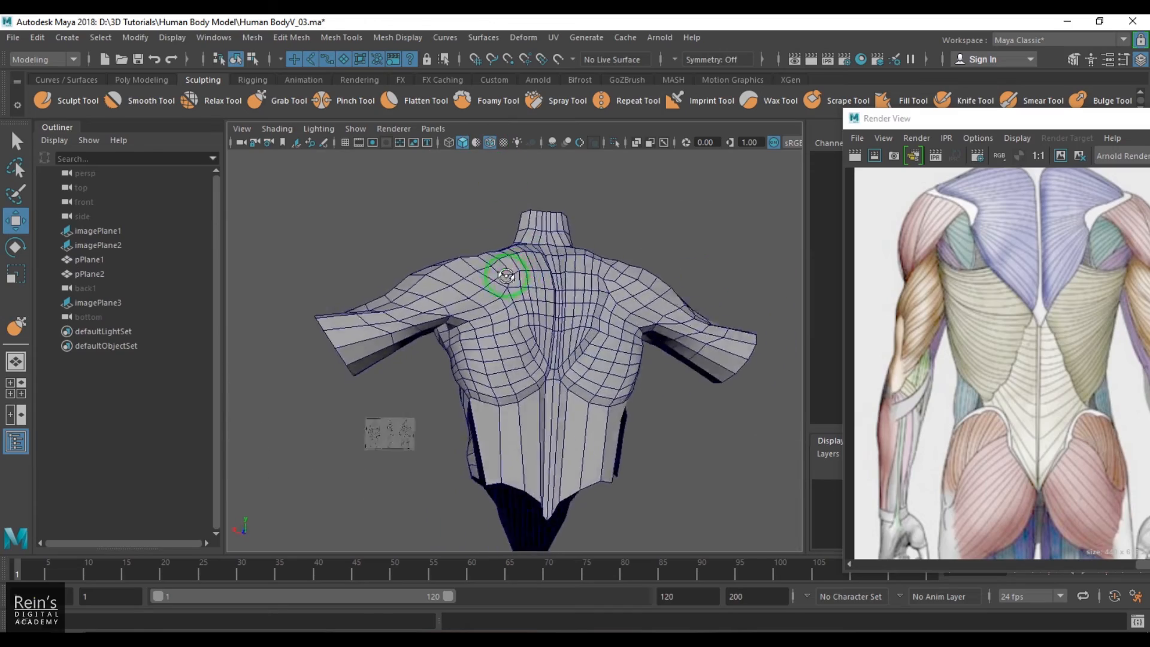
pyautogui.moveTo(507, 275); pyautogui.dragTo(474, 297)
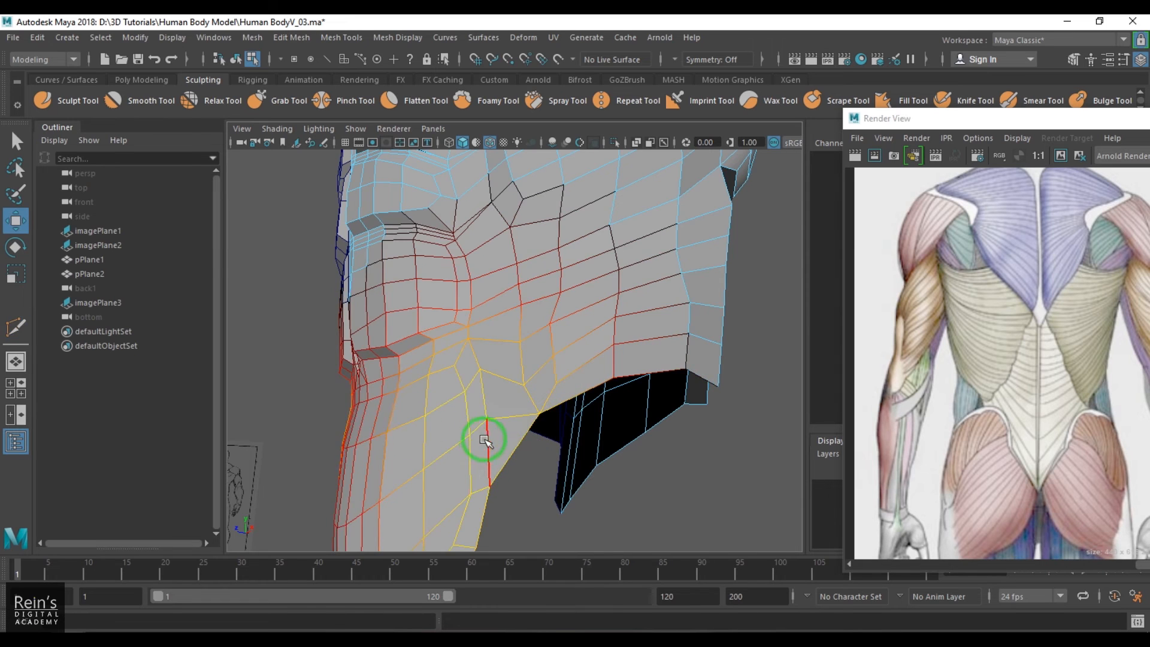
# Switch the torso mesh to vertex mode to adjust lower-back vertices.
pyautogui.click(484, 440)
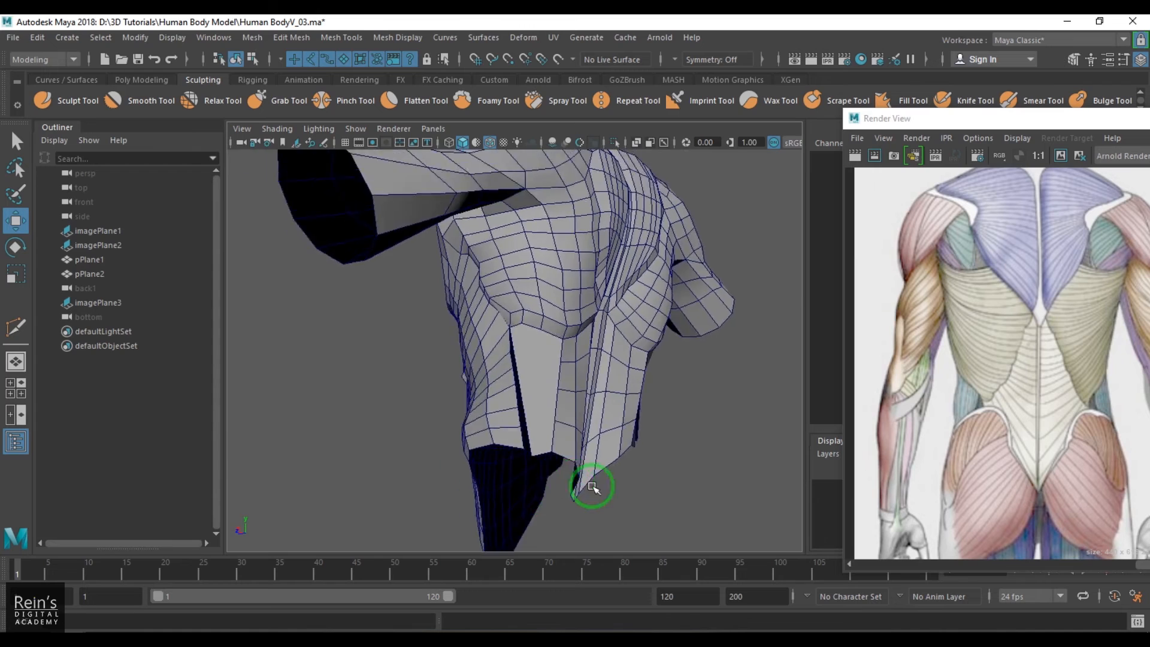
pyautogui.rightClick(592, 486)
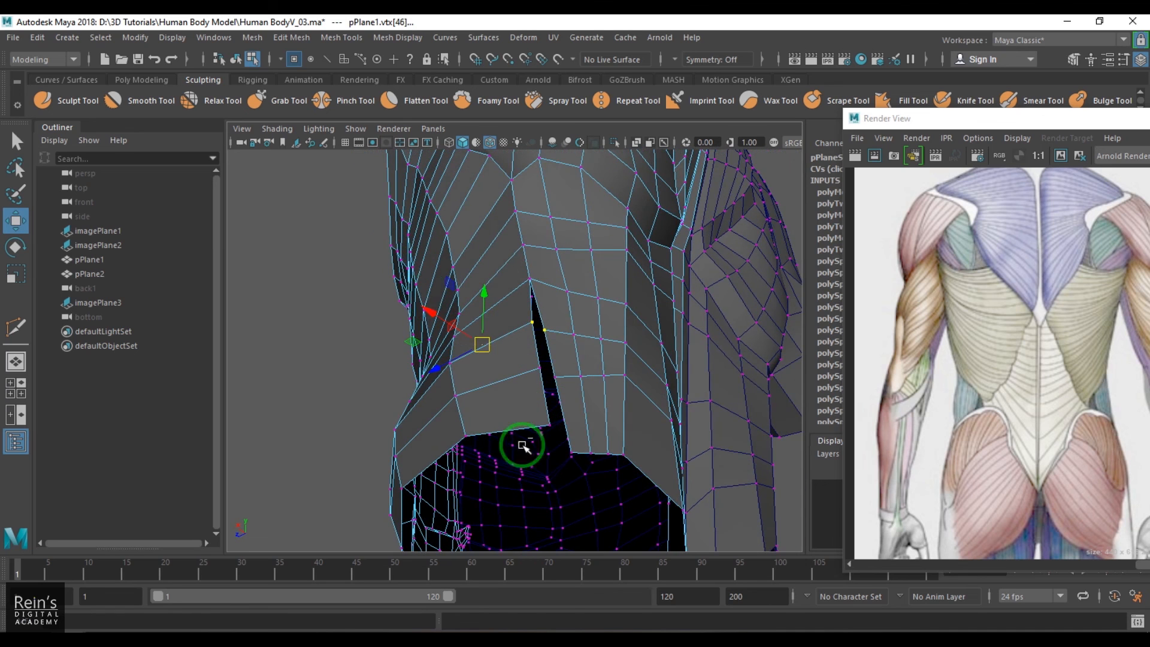
# Select the torso mesh and pick the Smooth Tool for the lower back.
pyautogui.click(567, 399)
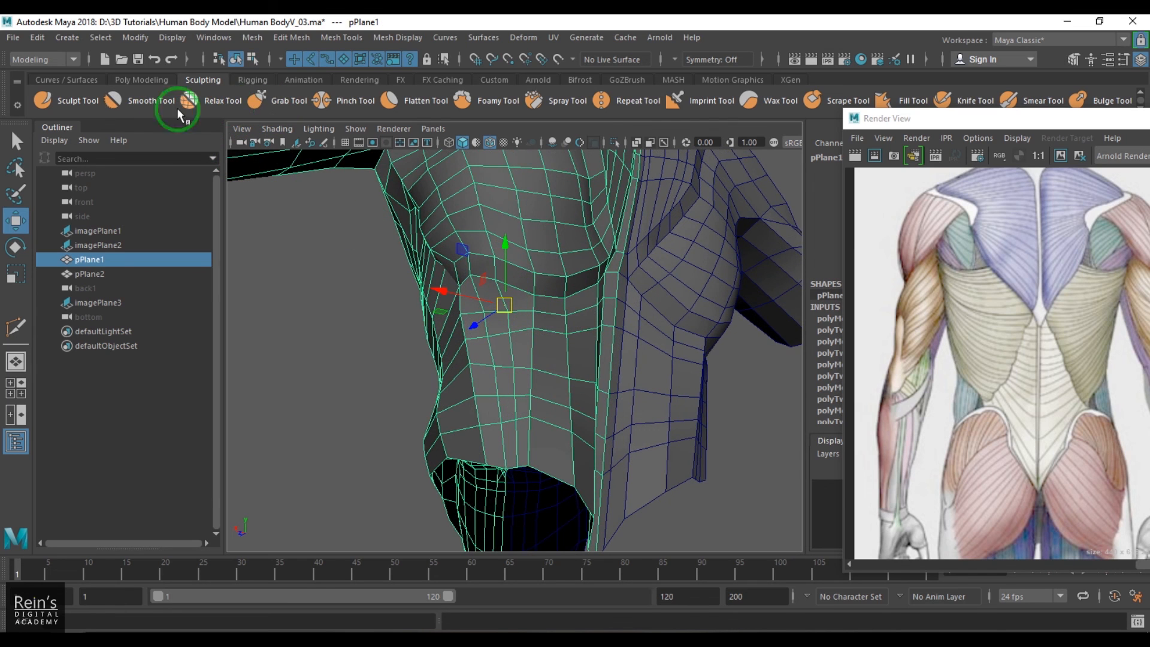
pyautogui.click(78, 100)
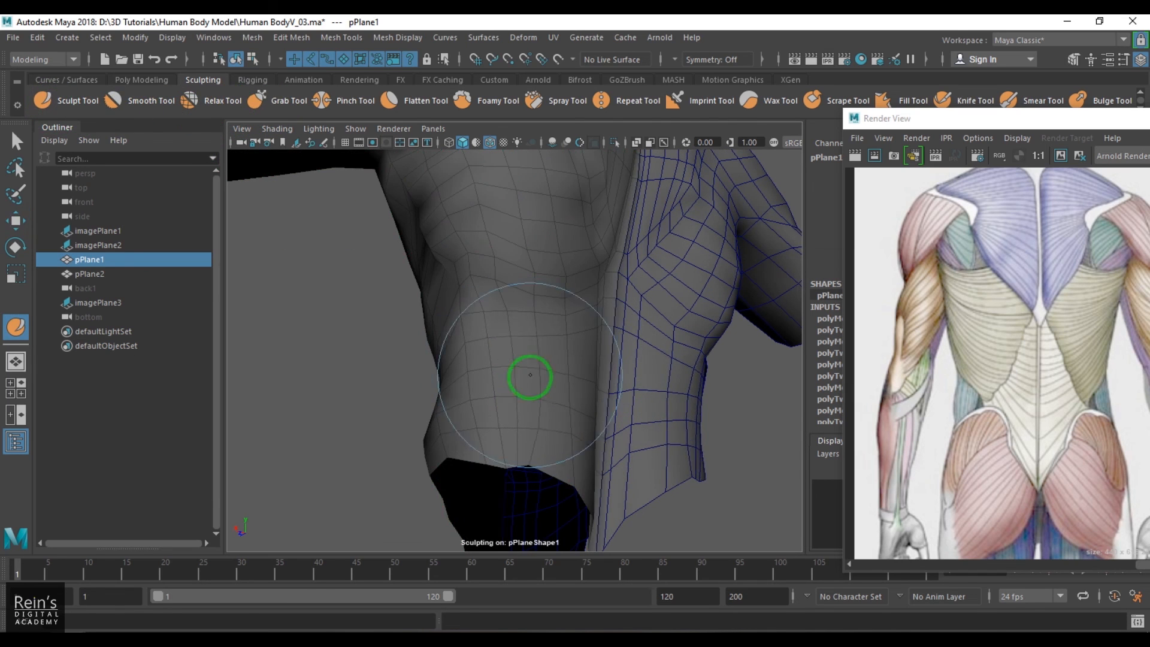